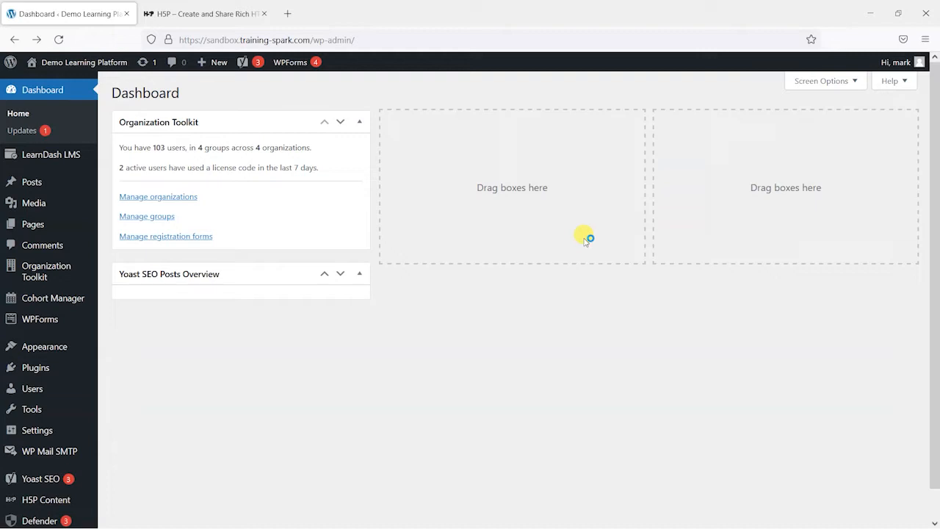
pyautogui.moveTo(585, 241)
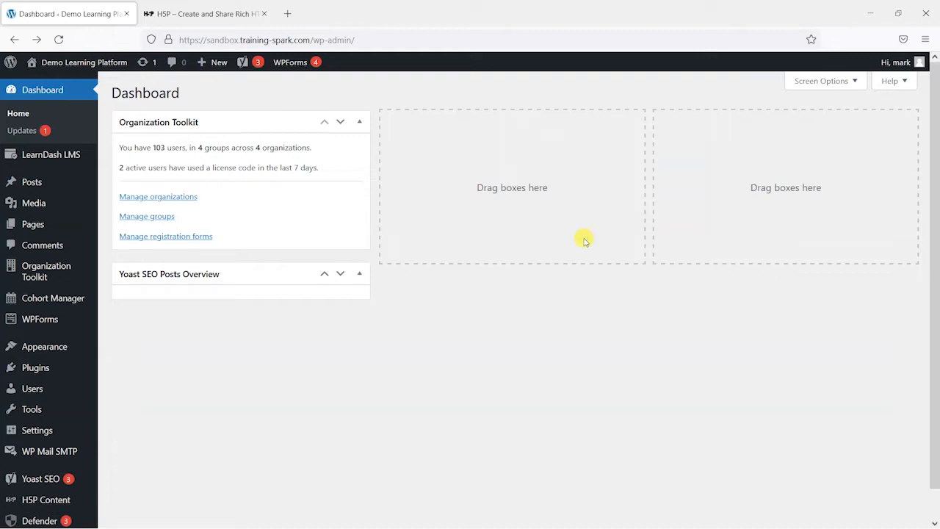
pyautogui.moveTo(576, 182)
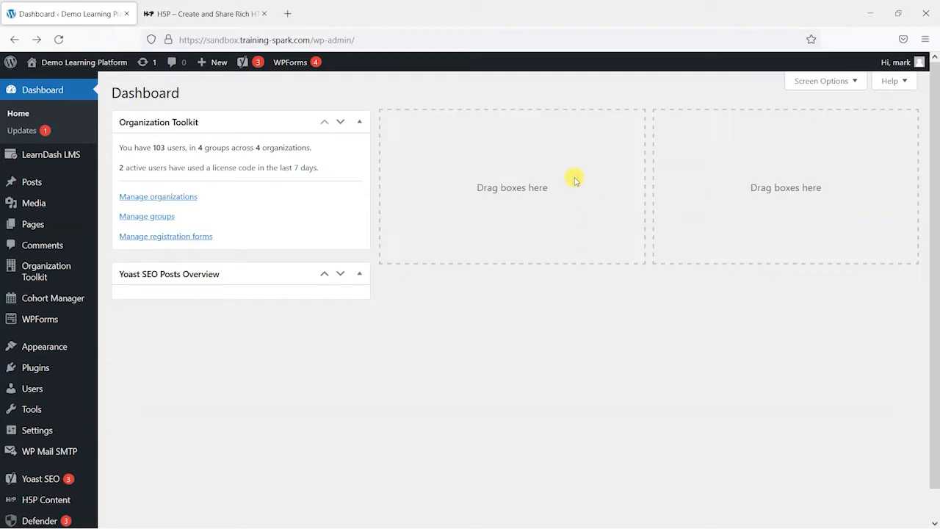
# Switch from the WordPress dashboard to the H5P.org website tab
pyautogui.click(205, 14)
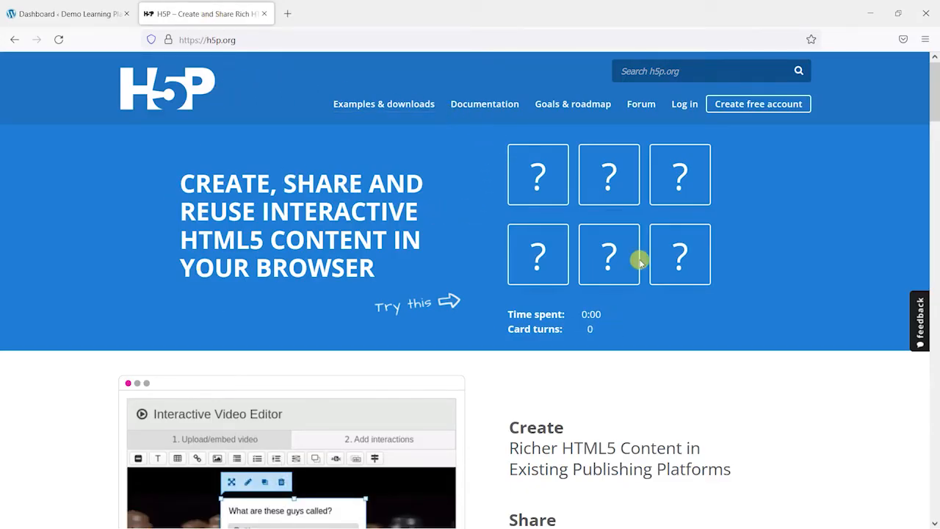
# Browse H5P.org's Examples & downloads page through the Content Types grid
pyautogui.click(383, 102)
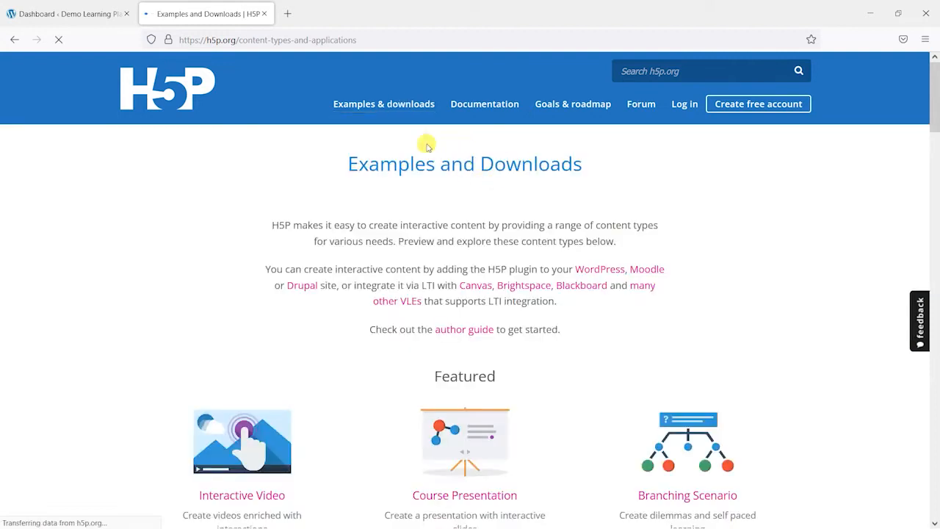
pyautogui.scroll(-3)
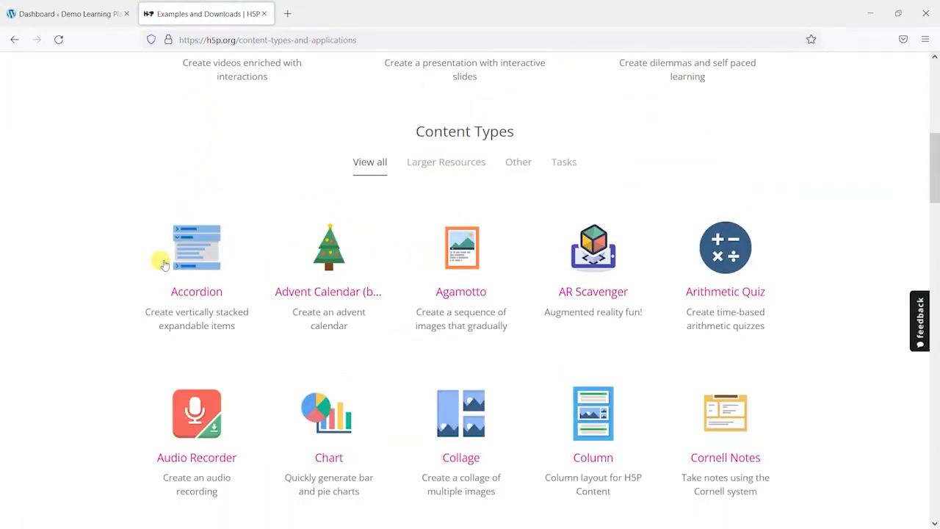
pyautogui.scroll(-3)
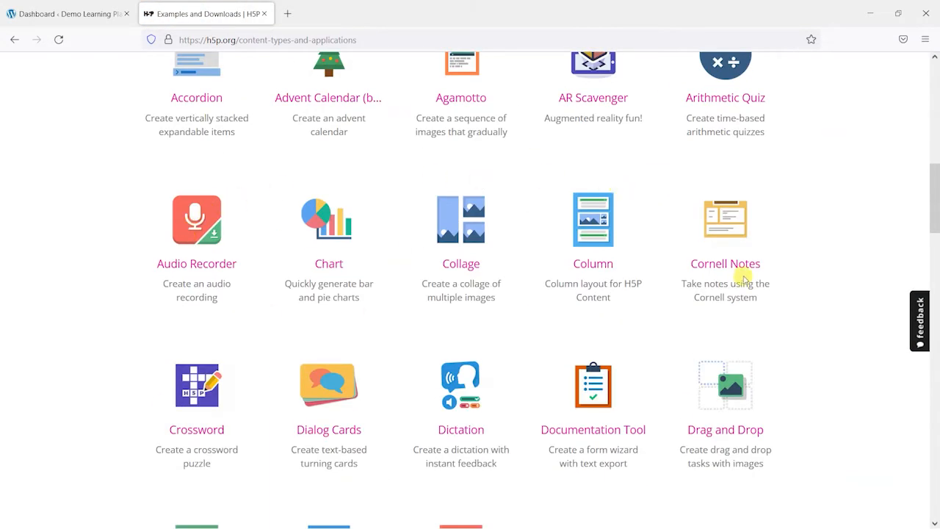
pyautogui.scroll(-3)
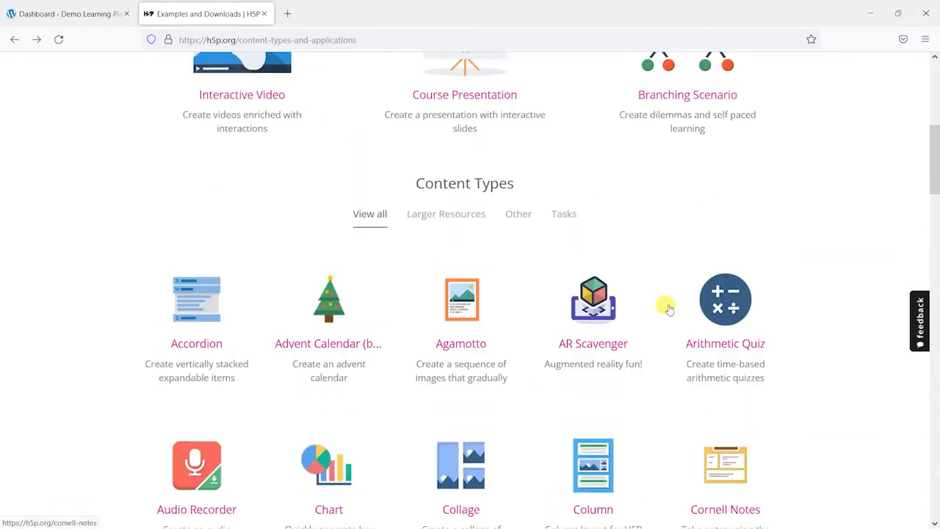
pyautogui.scroll(3)
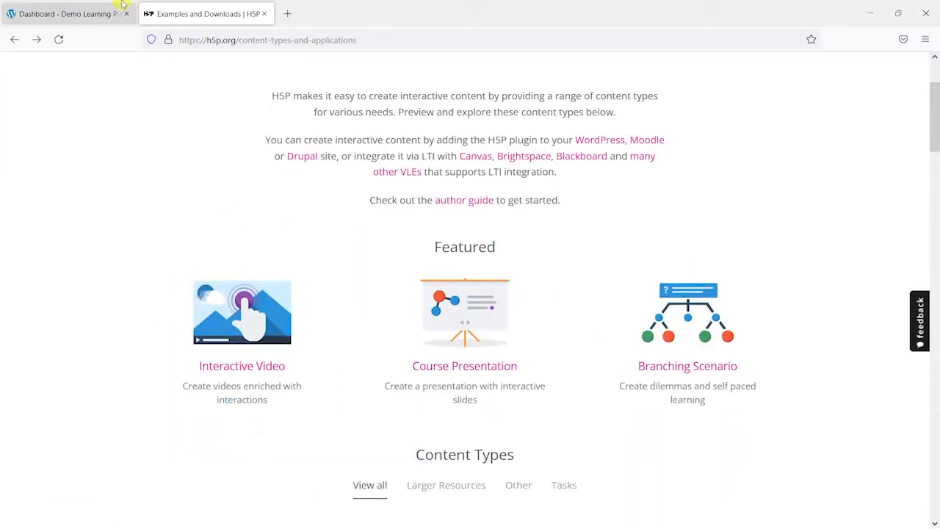
pyautogui.click(66, 14)
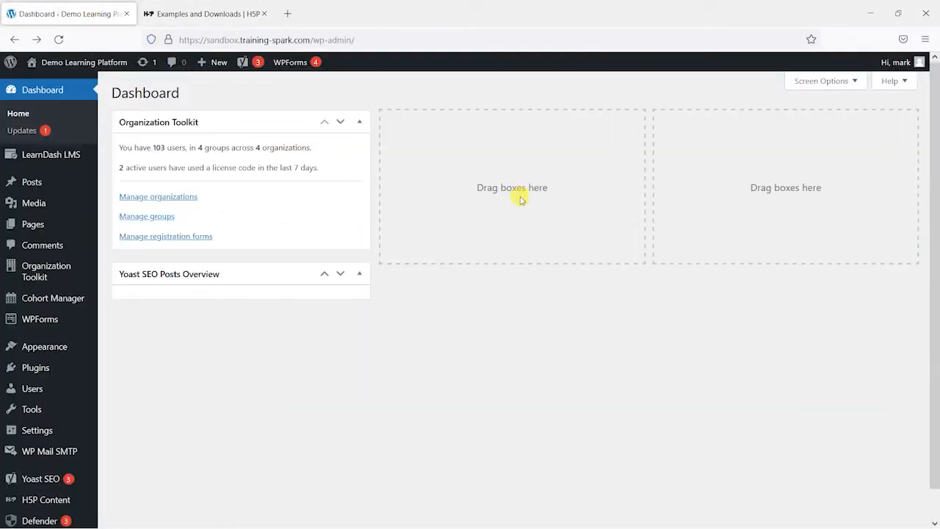
pyautogui.scroll(-3)
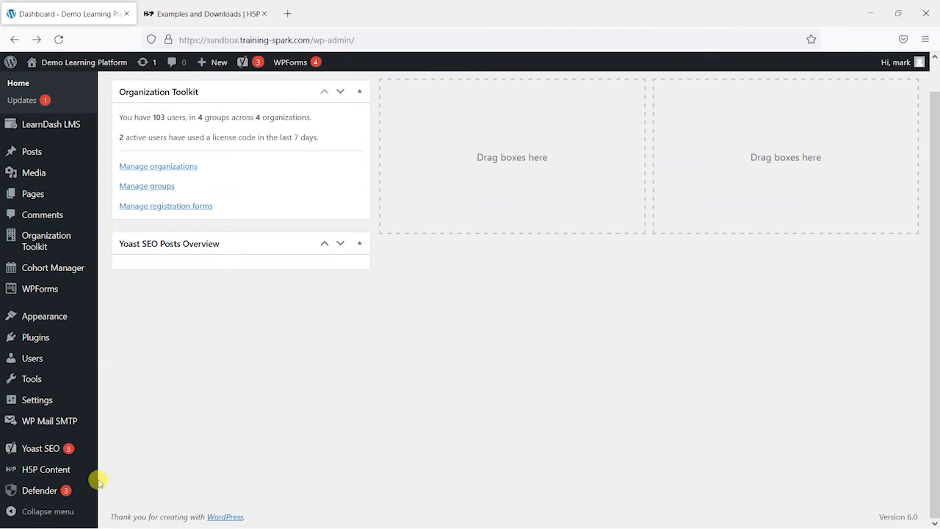
pyautogui.moveTo(351, 352)
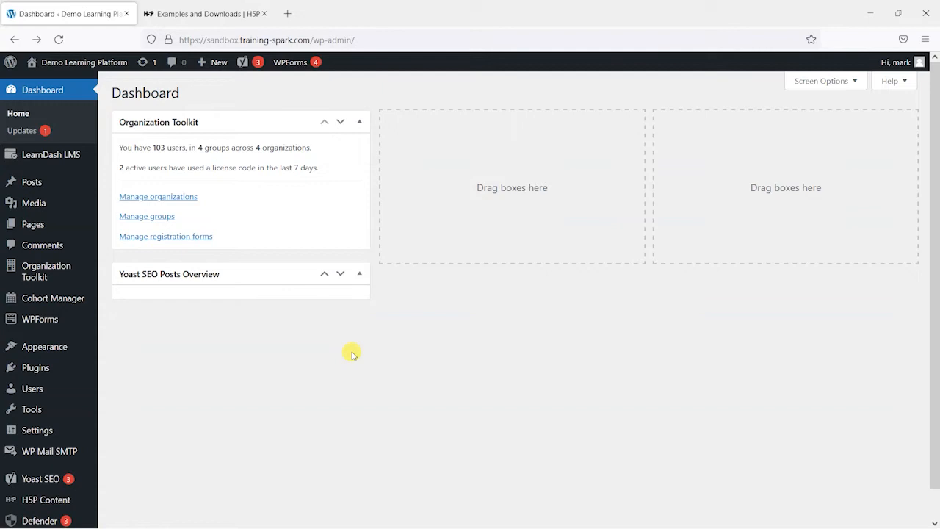
pyautogui.scroll(-3)
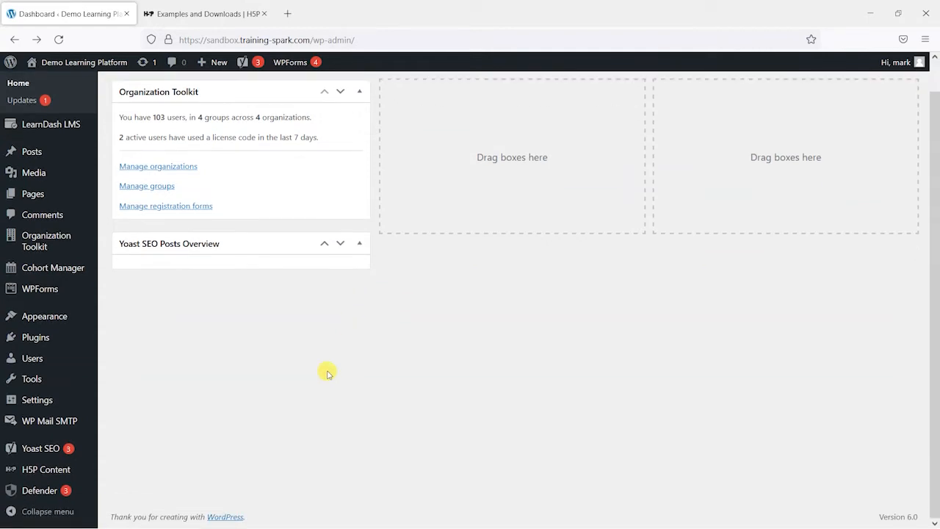
pyautogui.moveTo(417, 408)
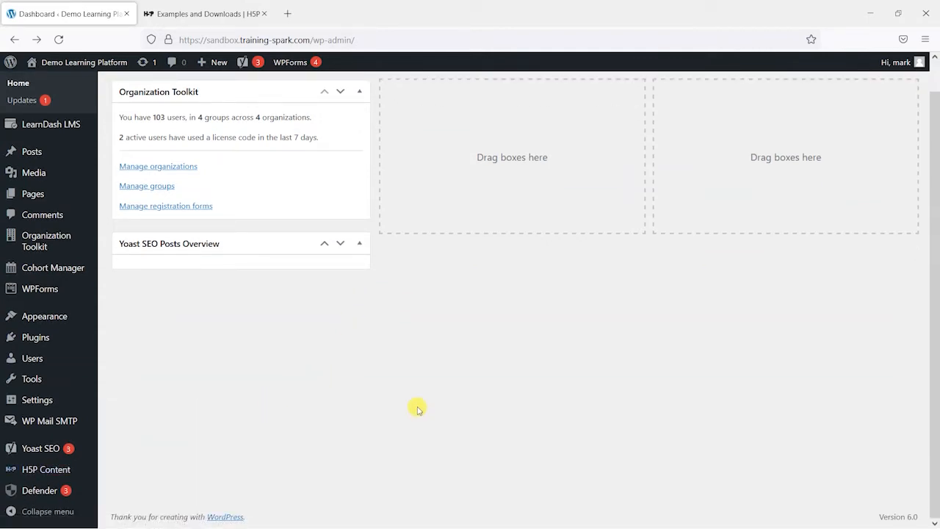
pyautogui.moveTo(47, 470)
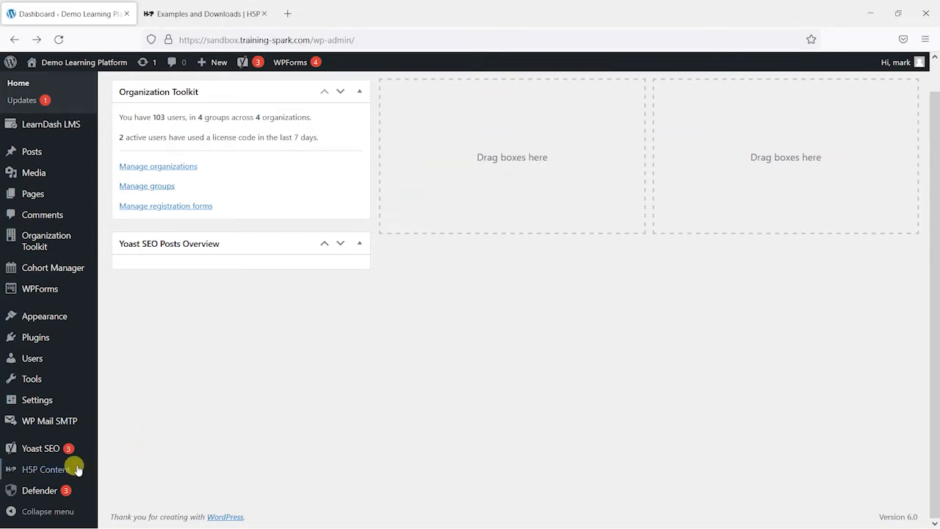
pyautogui.moveTo(367, 373)
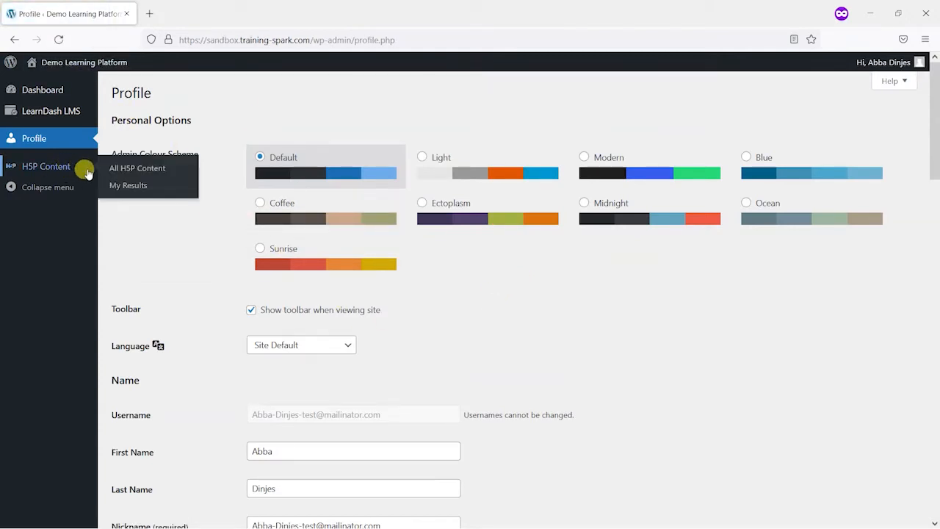
pyautogui.moveTo(147, 169)
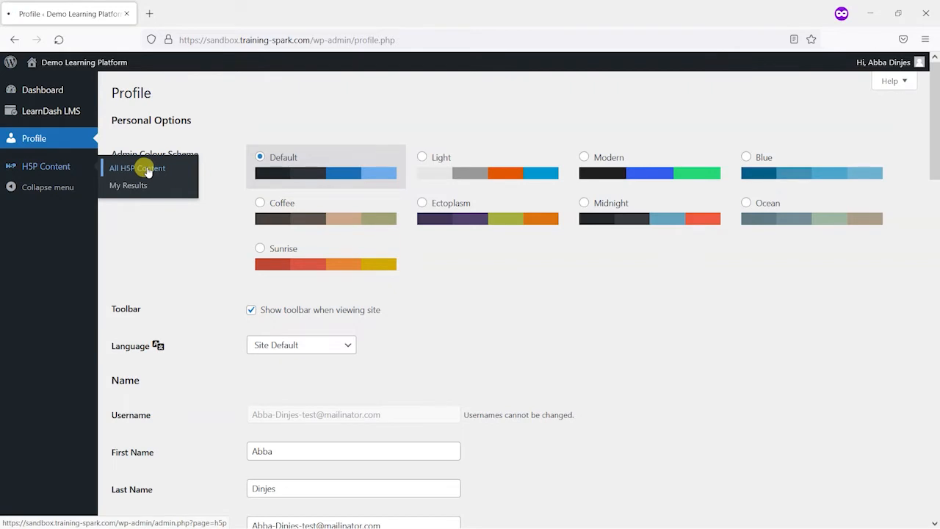
# View All H5P Content as the group leader and try Add new, finding no content yet
pyautogui.click(136, 167)
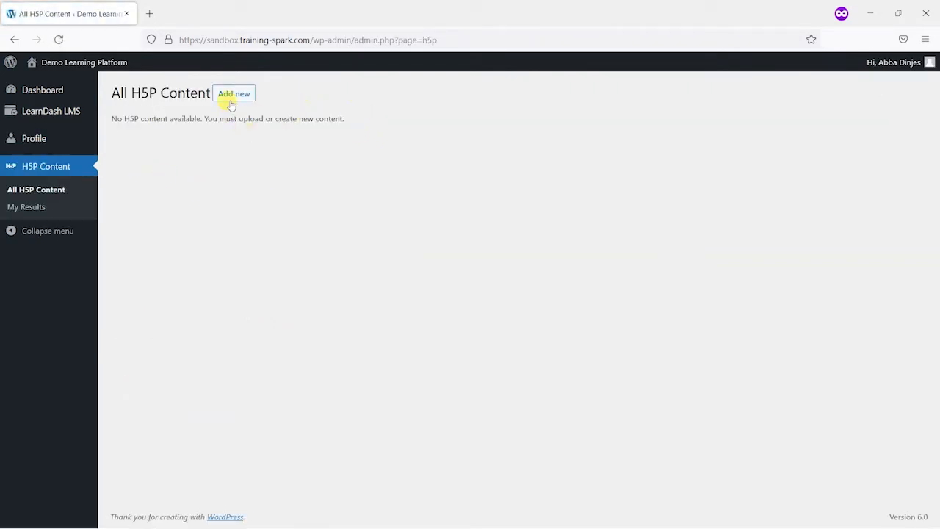
pyautogui.click(233, 93)
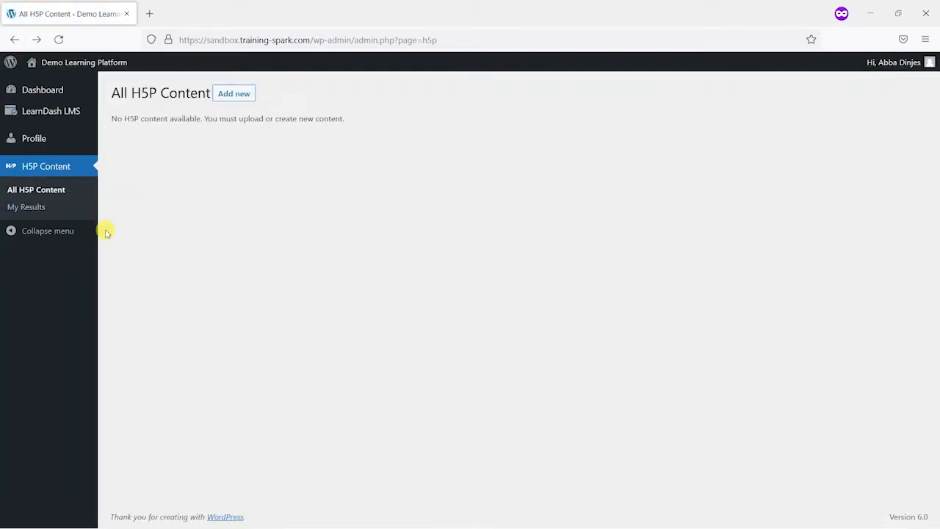
pyautogui.moveTo(276, 256)
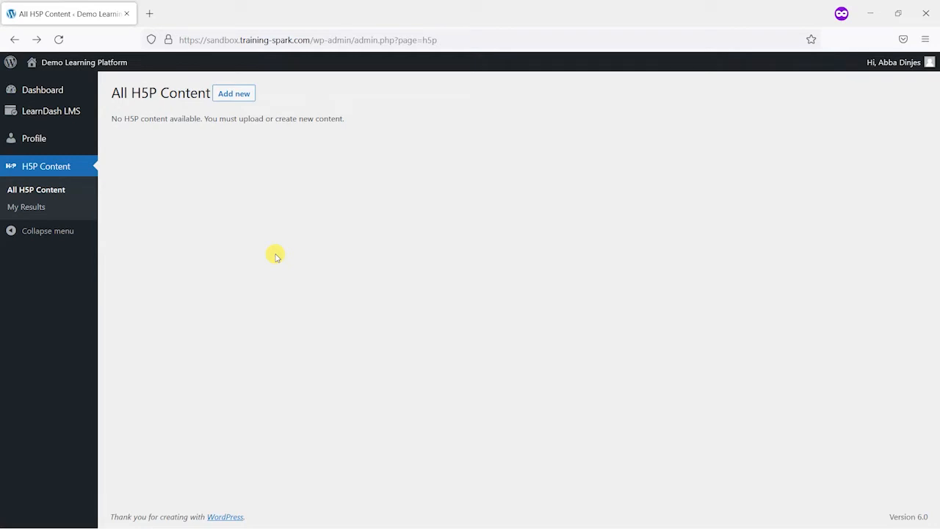
pyautogui.moveTo(286, 245)
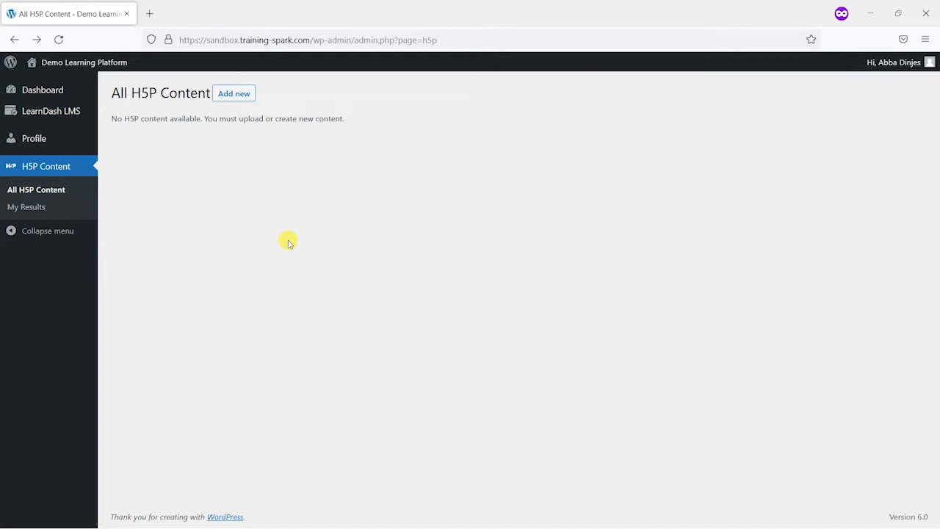
pyautogui.moveTo(217, 285)
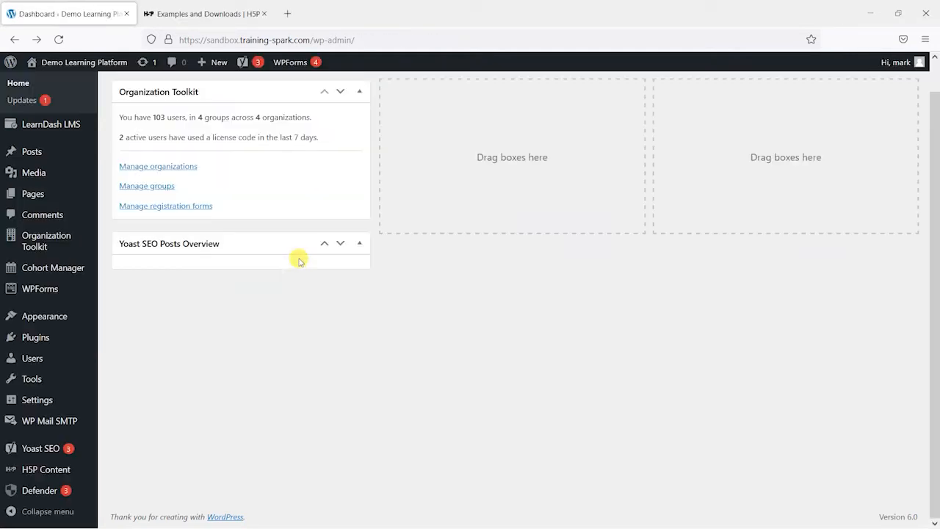
# Show the Installed Plugins list as administrator and start adding a new plugin
pyautogui.click(35, 336)
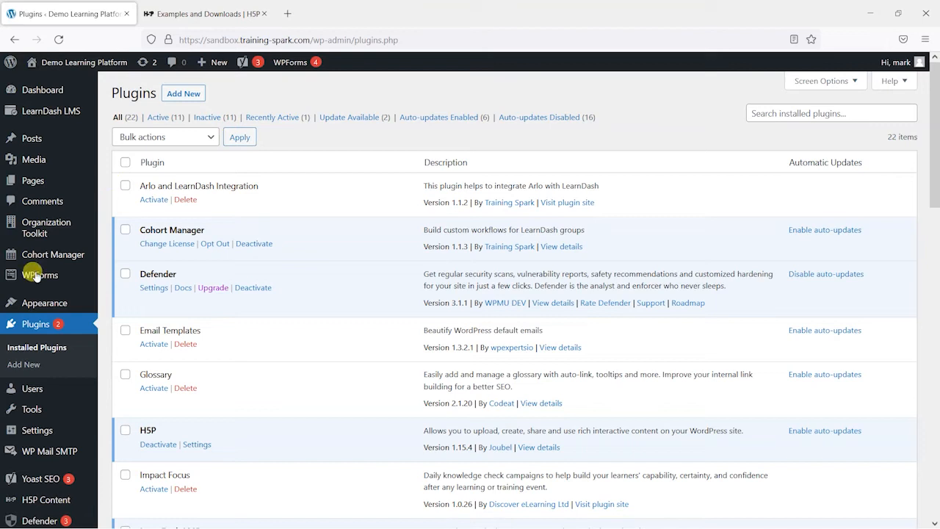
pyautogui.click(183, 94)
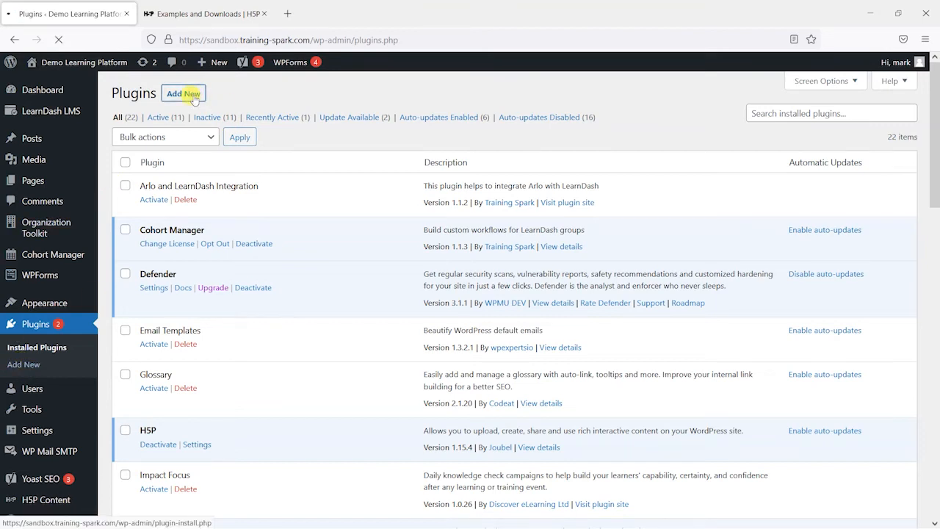
# Search the plugin directory for 'User Role Editor' and review the top result
pyautogui.click(182, 94)
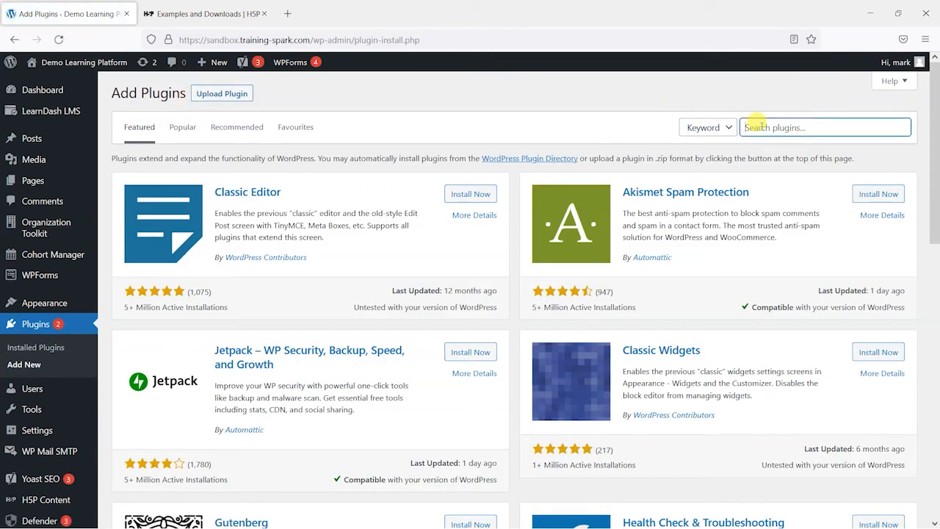
pyautogui.write('User Ro')
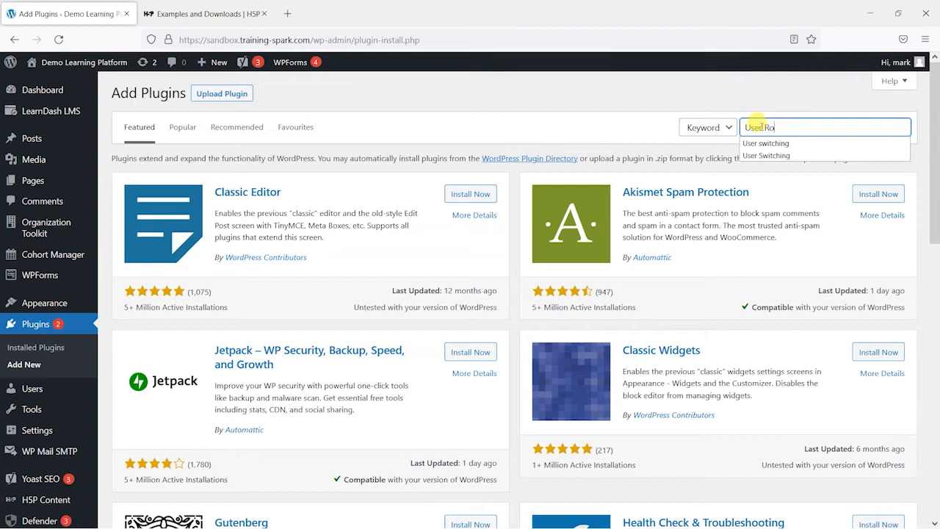
pyautogui.write('User Role Editor')
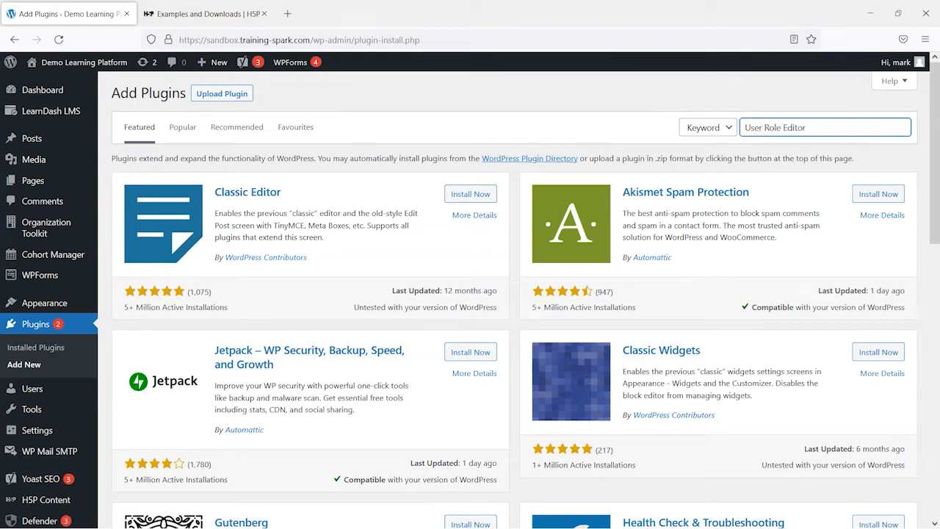
pyautogui.press('Return')
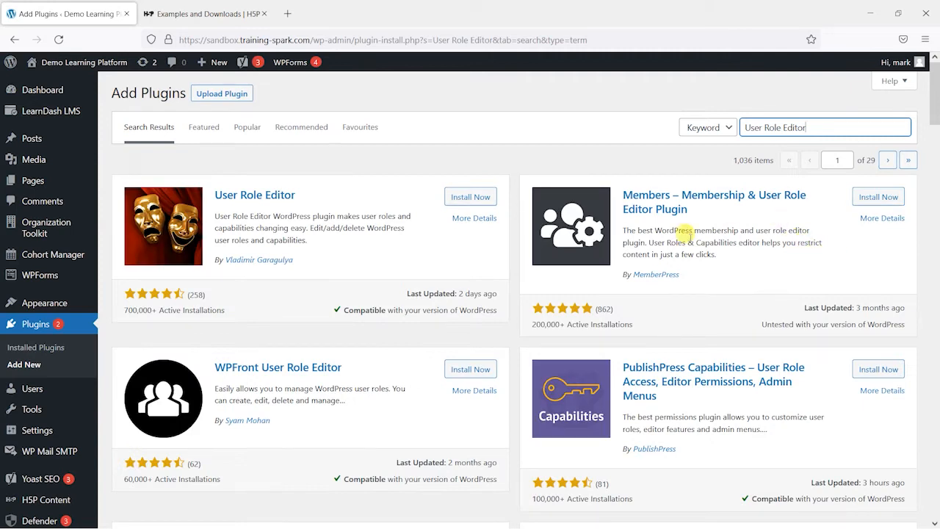
pyautogui.moveTo(355, 388)
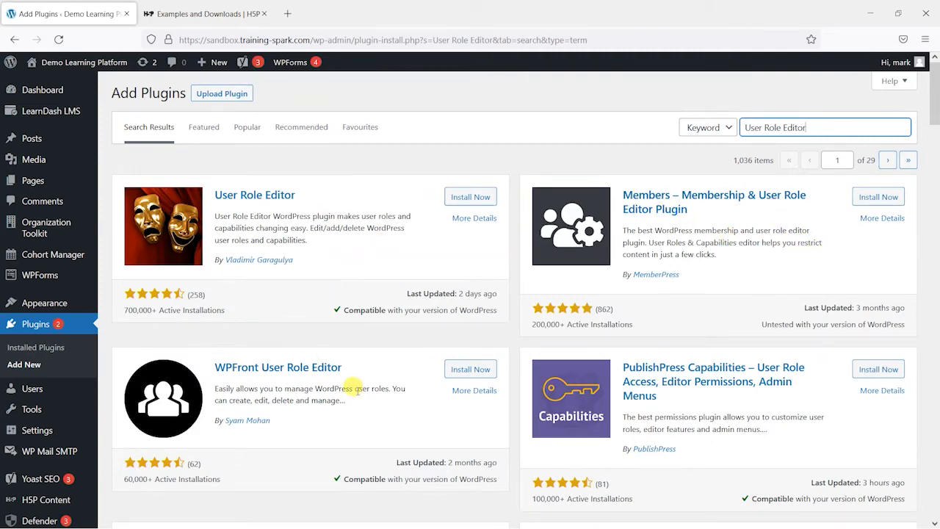
pyautogui.moveTo(176, 302)
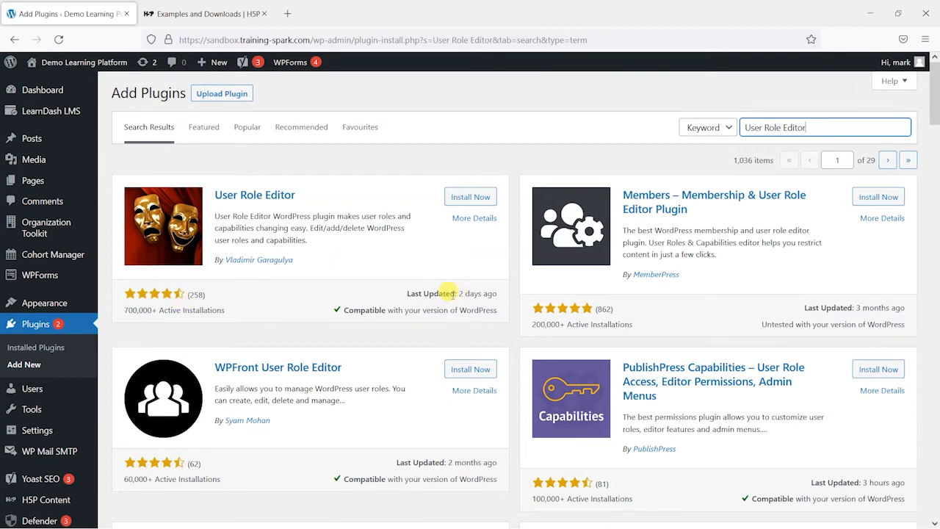
pyautogui.scroll(-3)
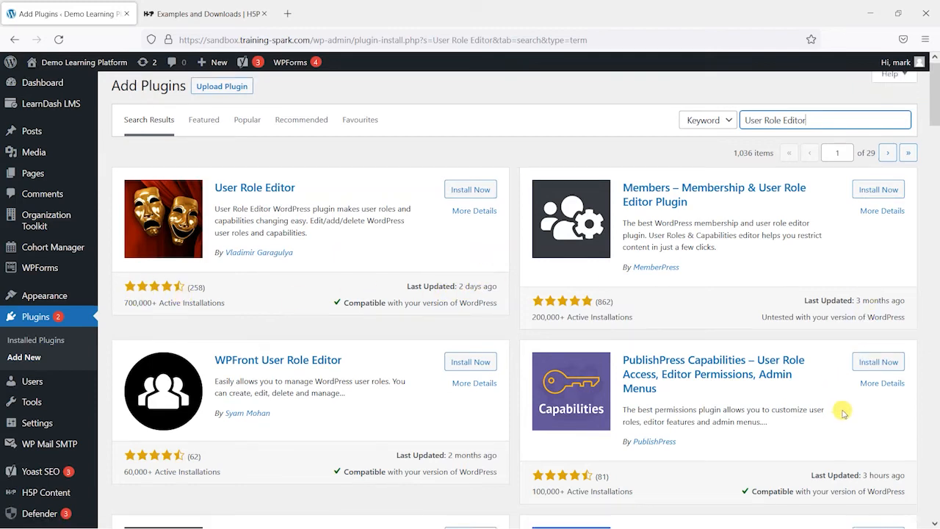
pyautogui.scroll(-3)
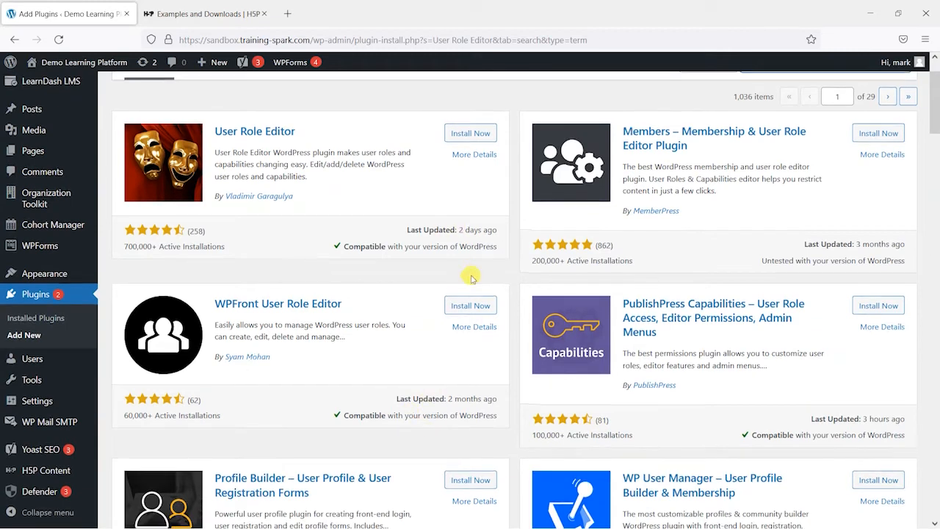
pyautogui.scroll(3)
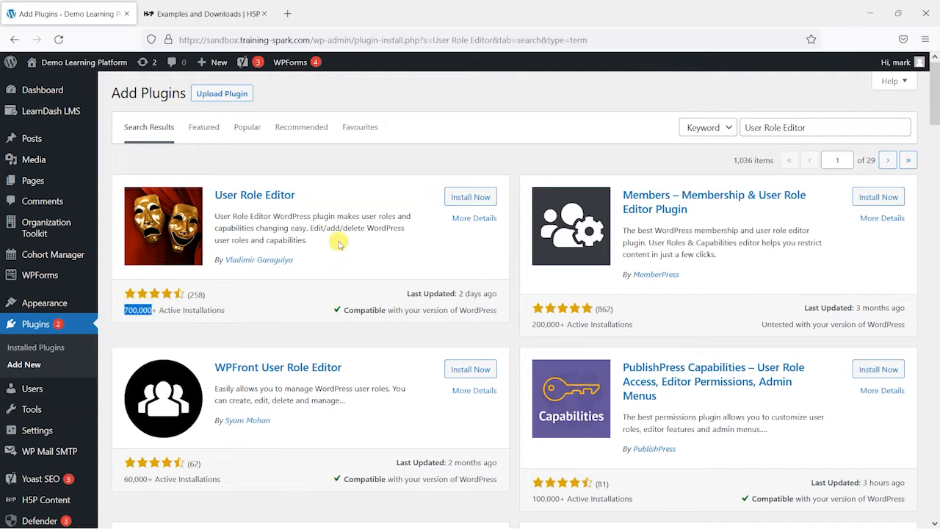
pyautogui.moveTo(440, 280)
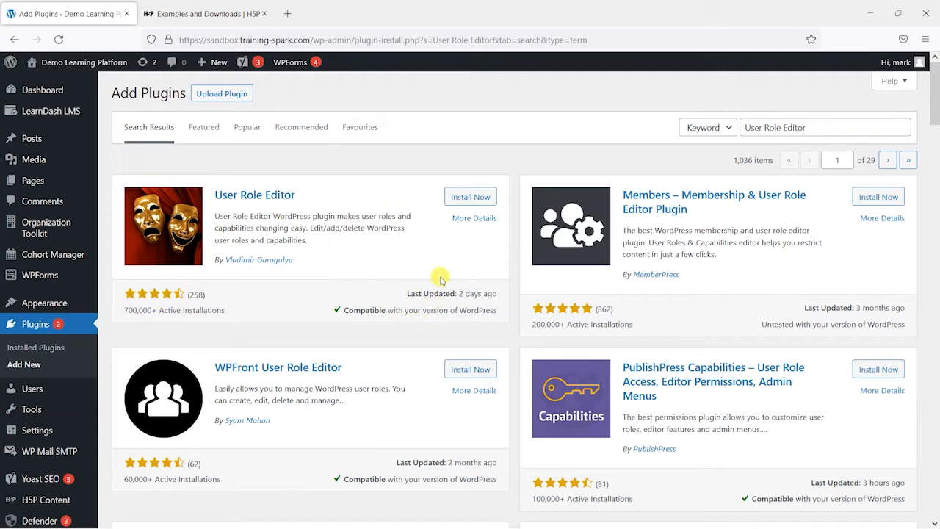
pyautogui.moveTo(287, 206)
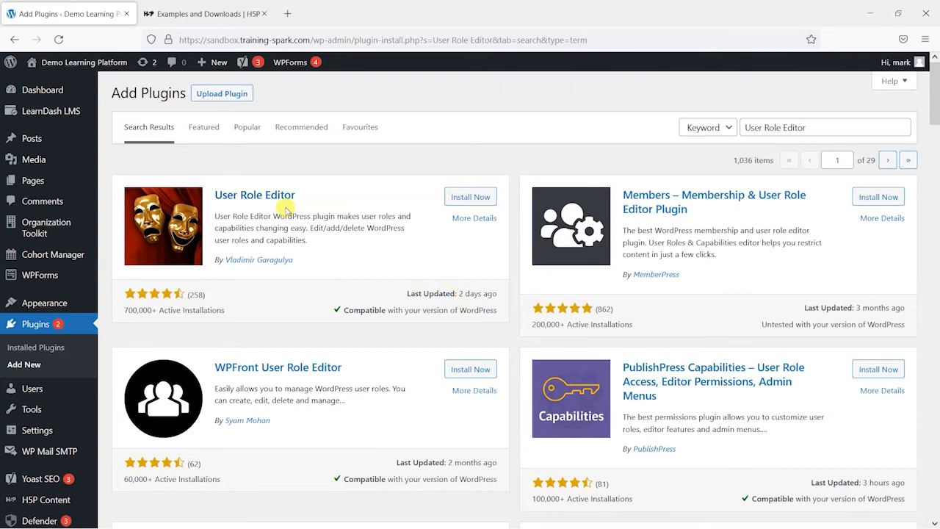
pyautogui.moveTo(370, 201)
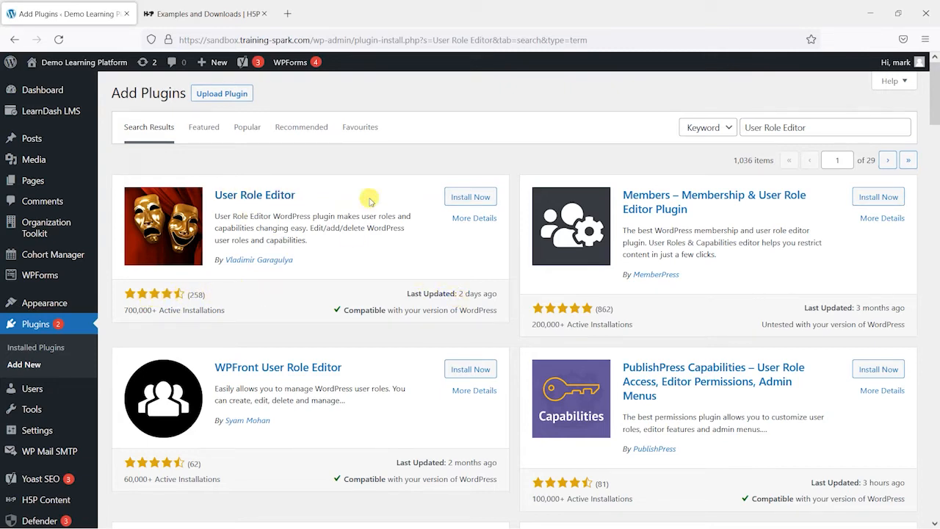
# Install the User Role Editor plugin and activate it
pyautogui.click(470, 197)
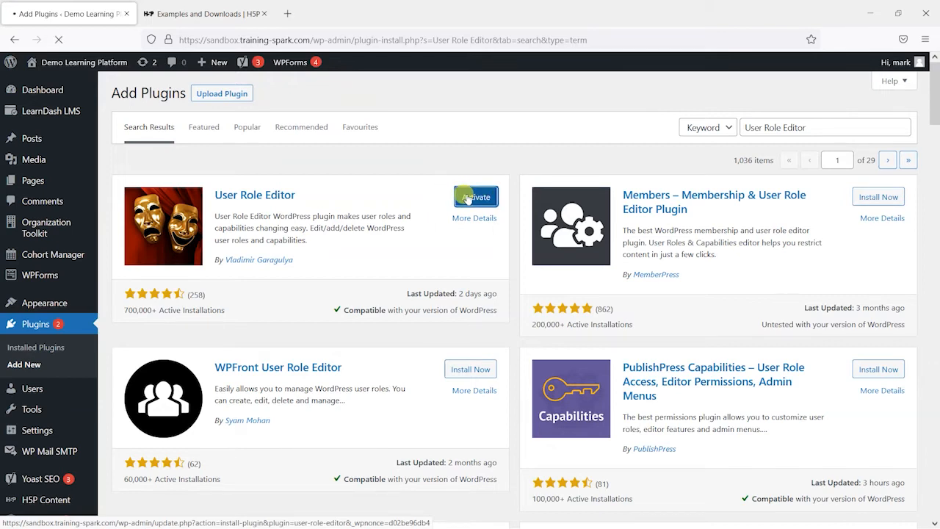
pyautogui.click(476, 196)
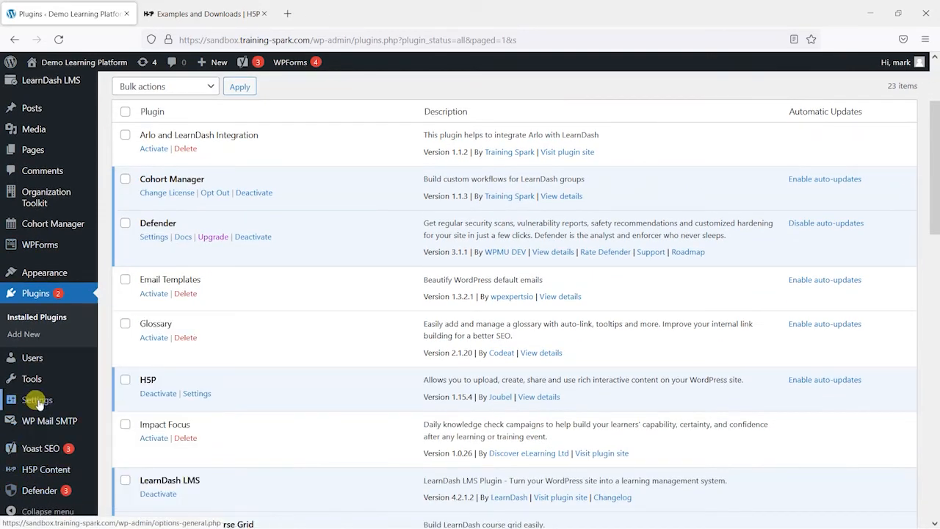
pyautogui.moveTo(41, 244)
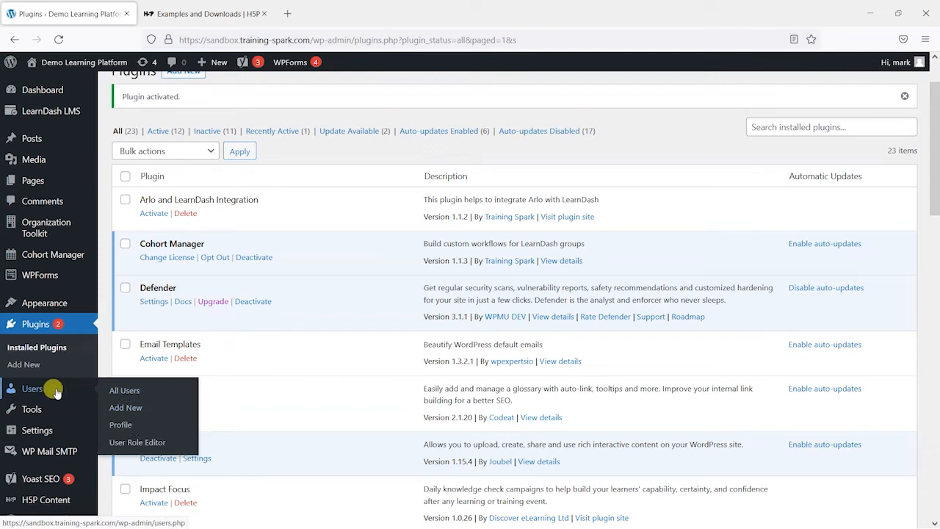
pyautogui.moveTo(138, 441)
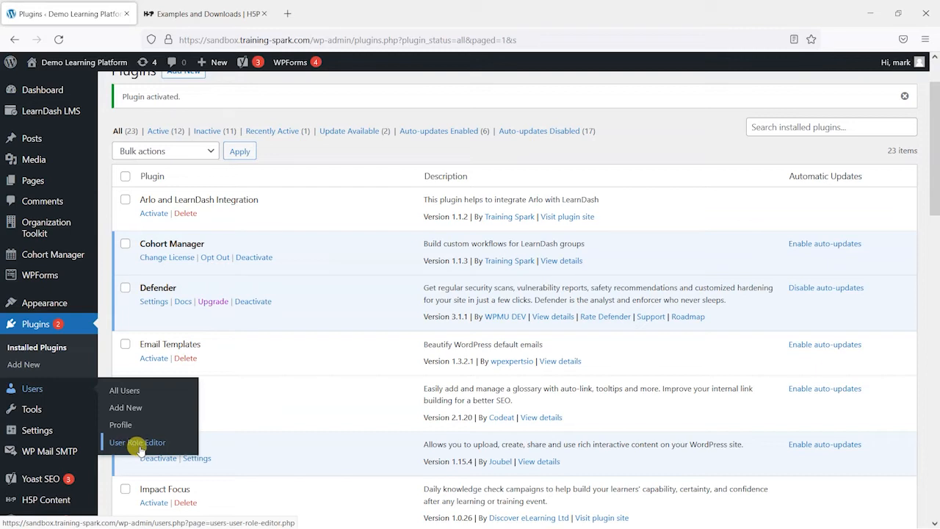
# Go to Users > User Role Editor to reach the role capabilities page
pyautogui.click(138, 441)
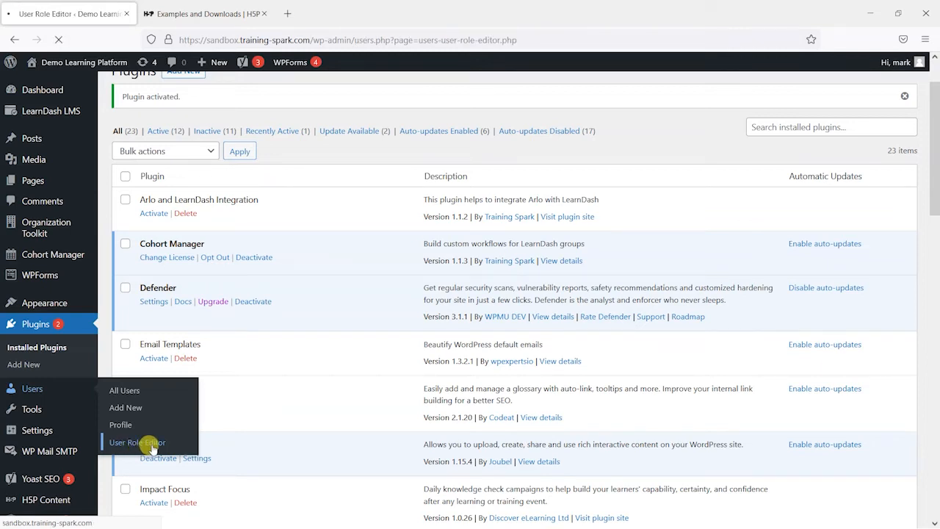
pyautogui.click(138, 441)
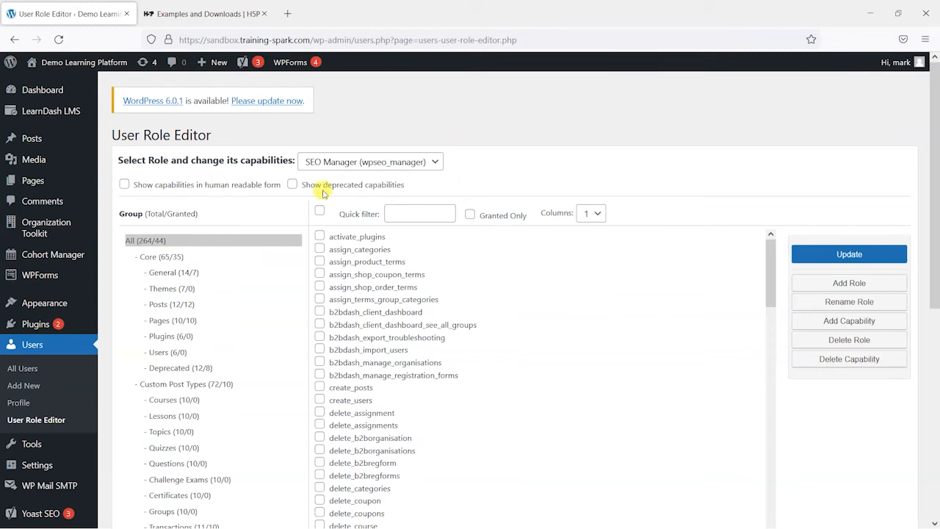
pyautogui.click(369, 162)
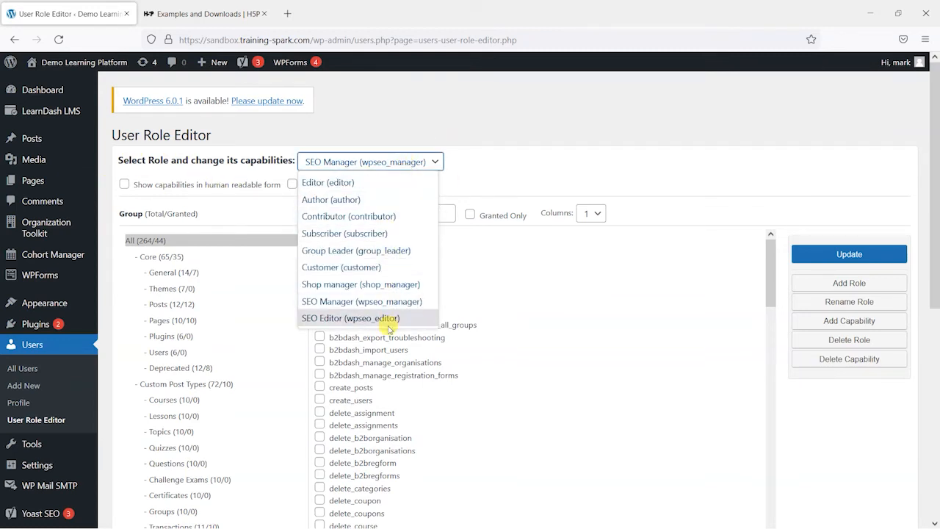
pyautogui.moveTo(388, 199)
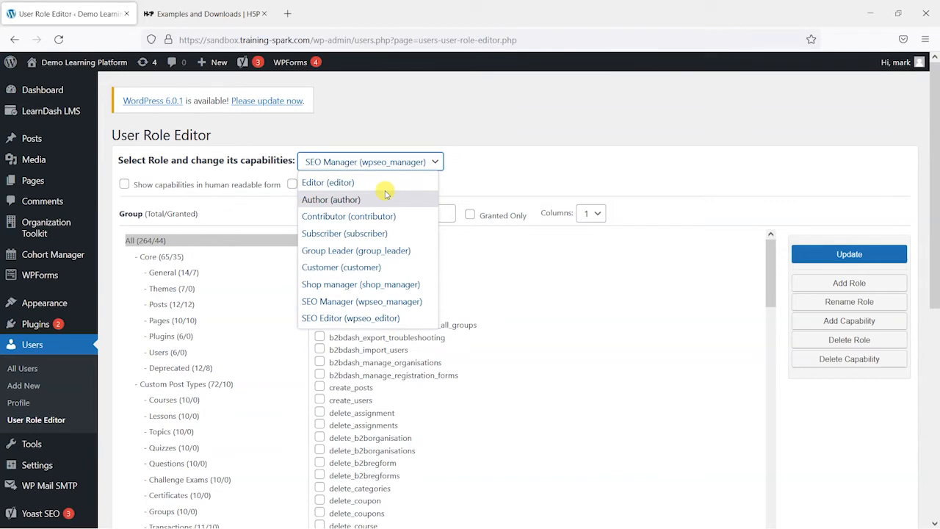
pyautogui.moveTo(373, 182)
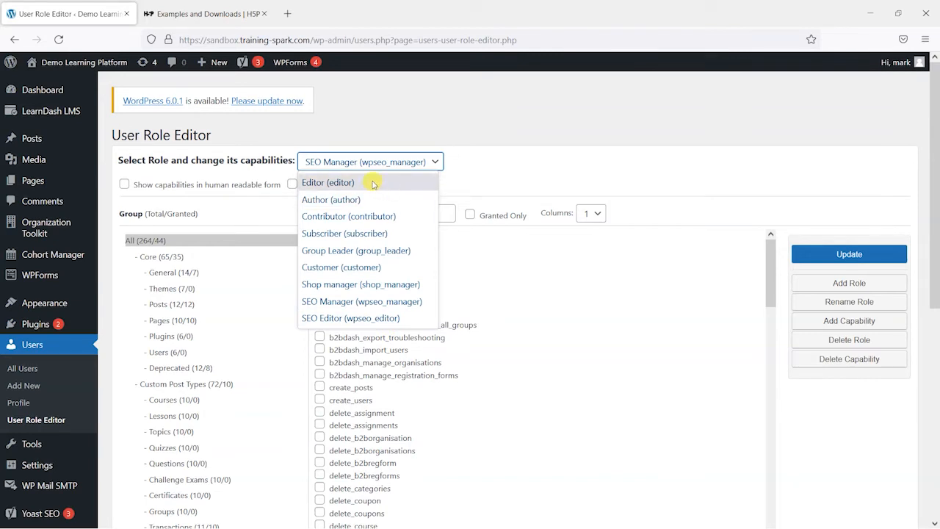
pyautogui.moveTo(330, 199)
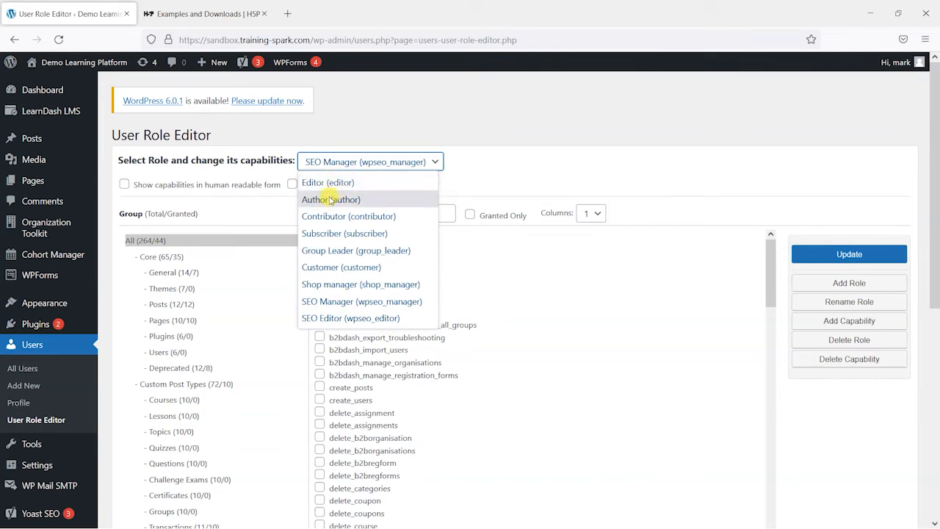
pyautogui.moveTo(341, 232)
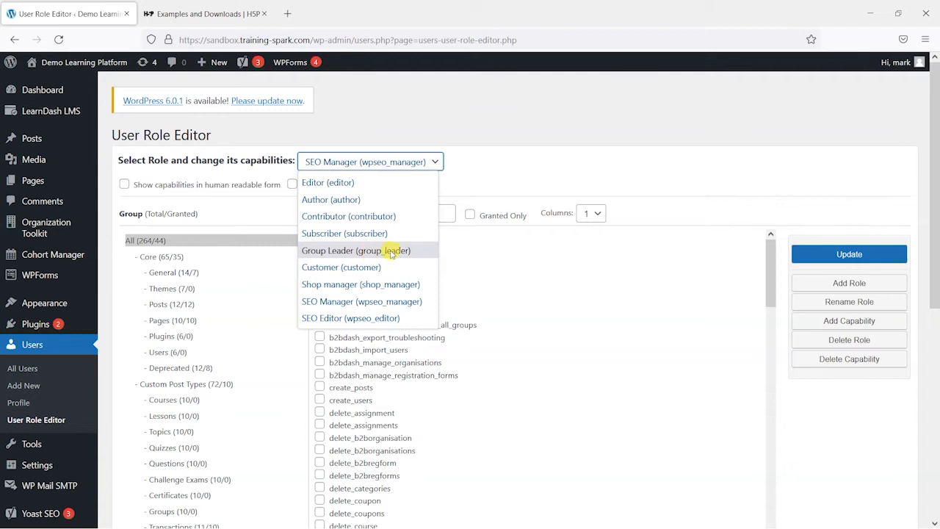
pyautogui.moveTo(341, 267)
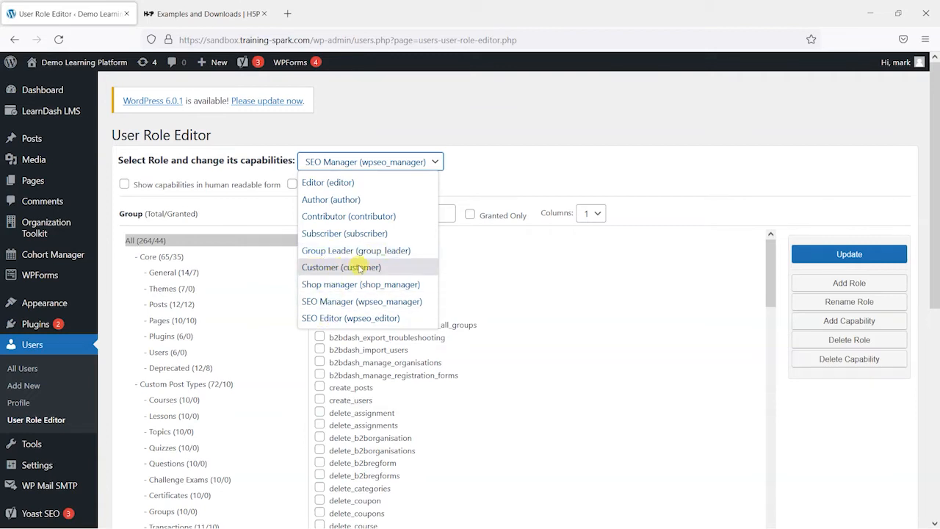
pyautogui.moveTo(349, 317)
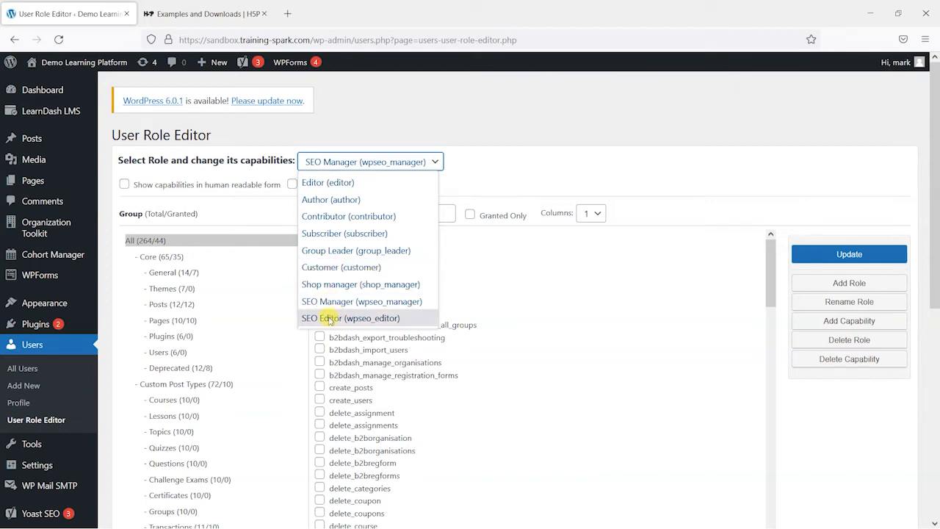
pyautogui.moveTo(361, 285)
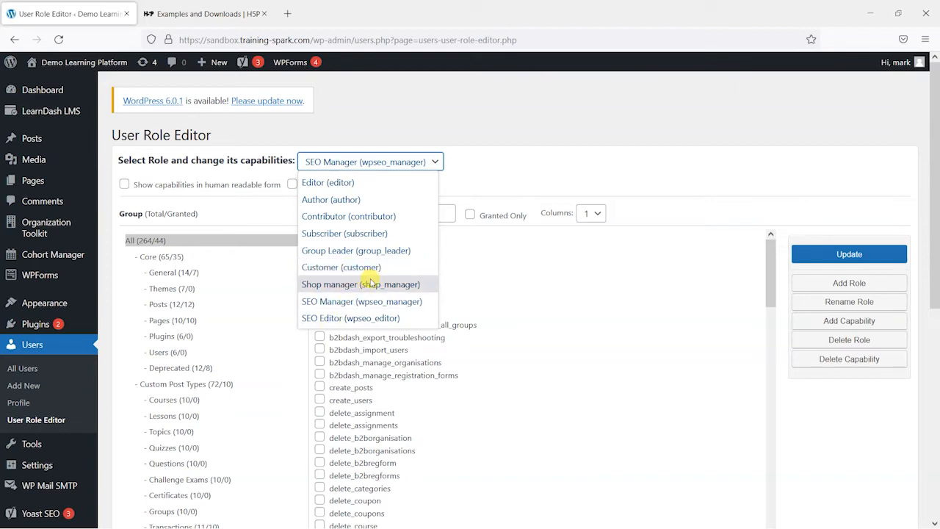
pyautogui.moveTo(341, 285)
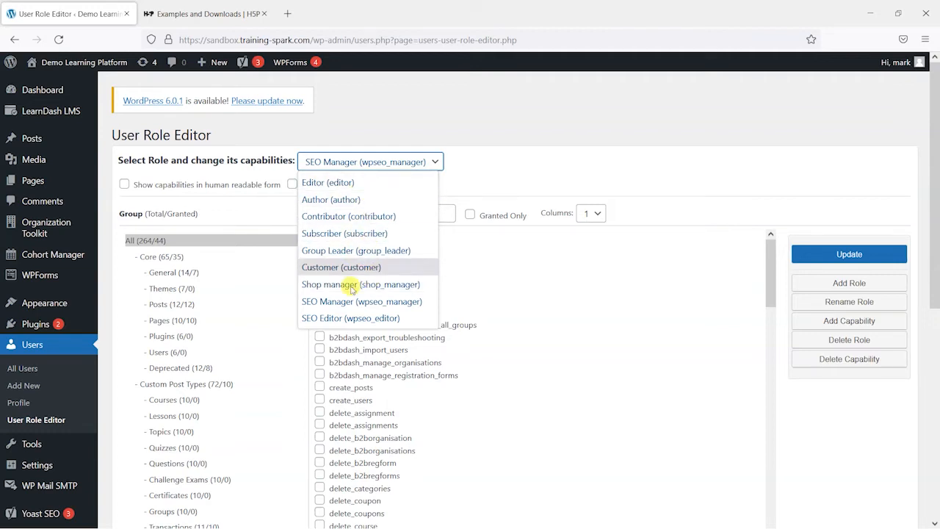
pyautogui.moveTo(355, 249)
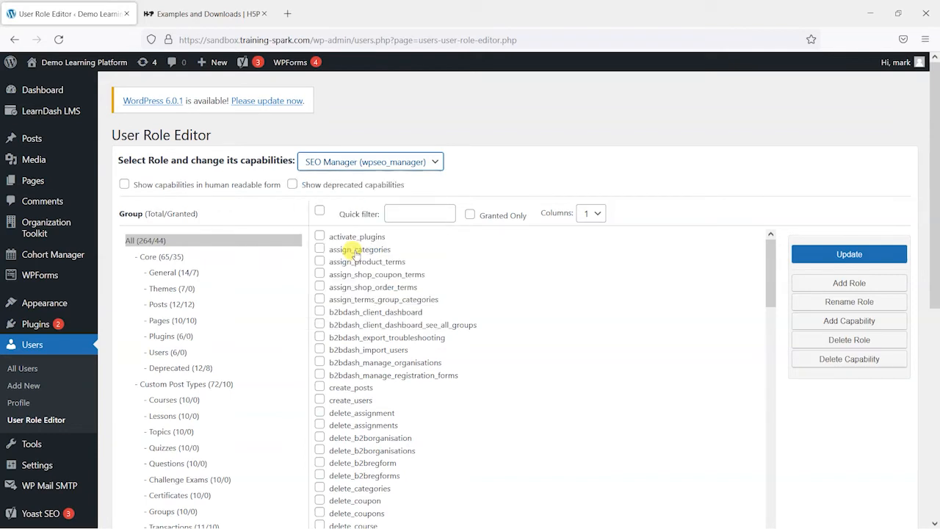
# Select the Group Leader (group_leader) role and review its granted capabilities like edit_others_essays
pyautogui.click(370, 162)
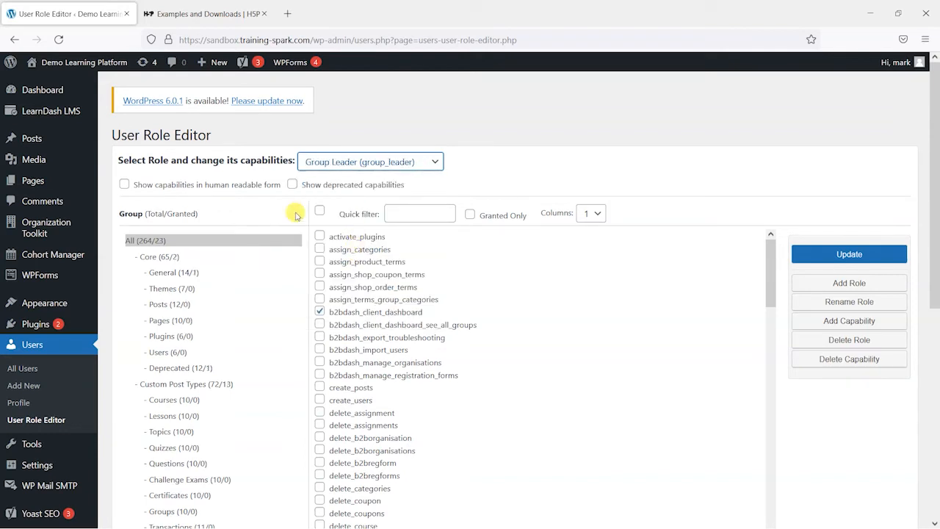
pyautogui.moveTo(531, 259)
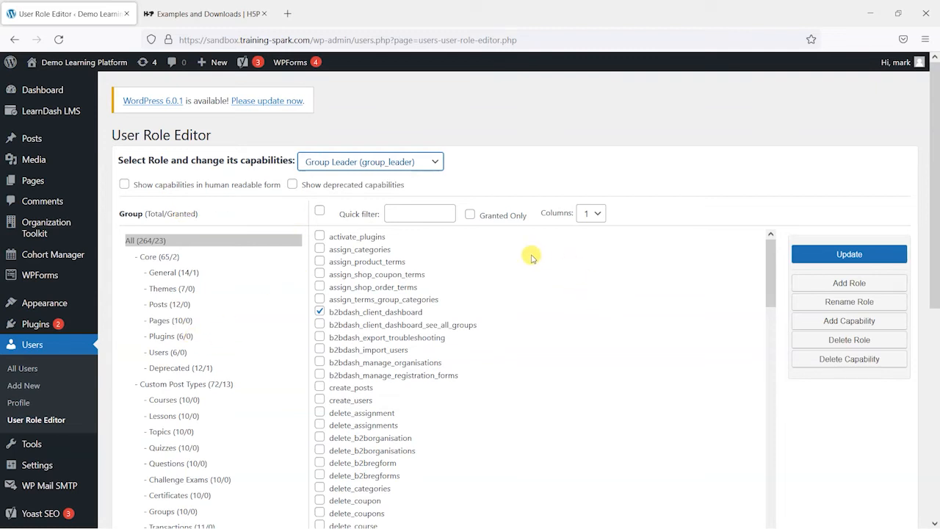
pyautogui.moveTo(444, 317)
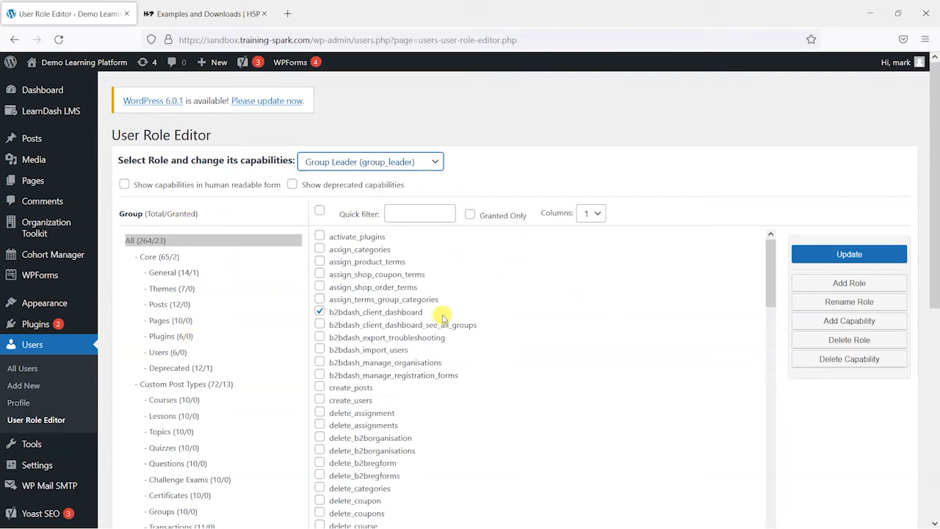
pyautogui.scroll(-3)
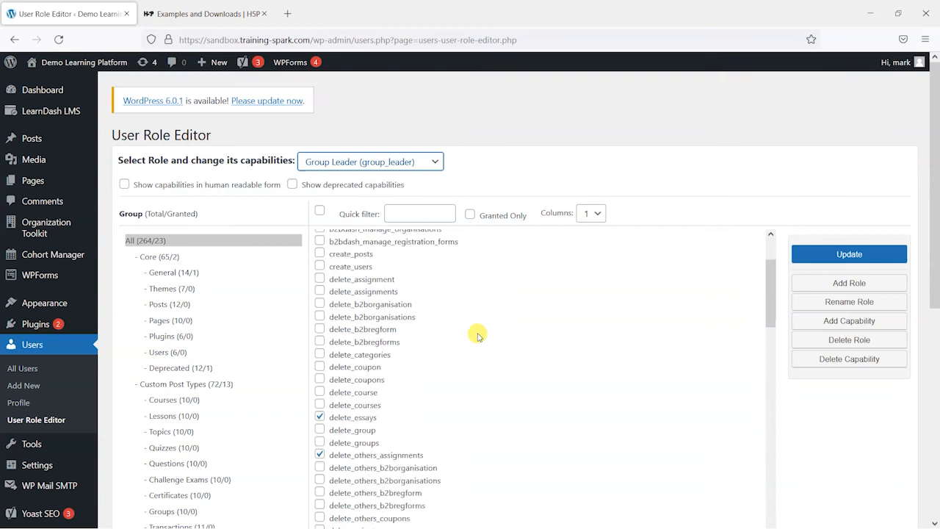
pyautogui.scroll(-3)
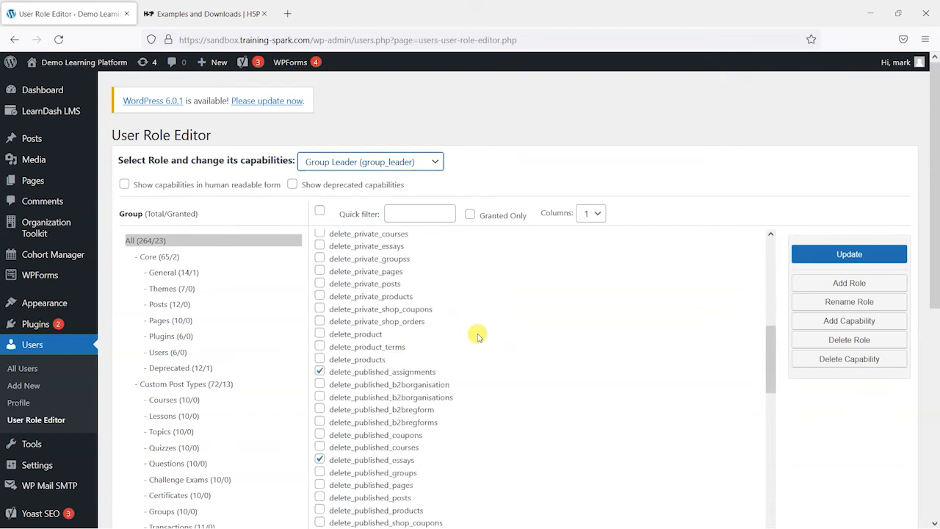
pyautogui.scroll(-3)
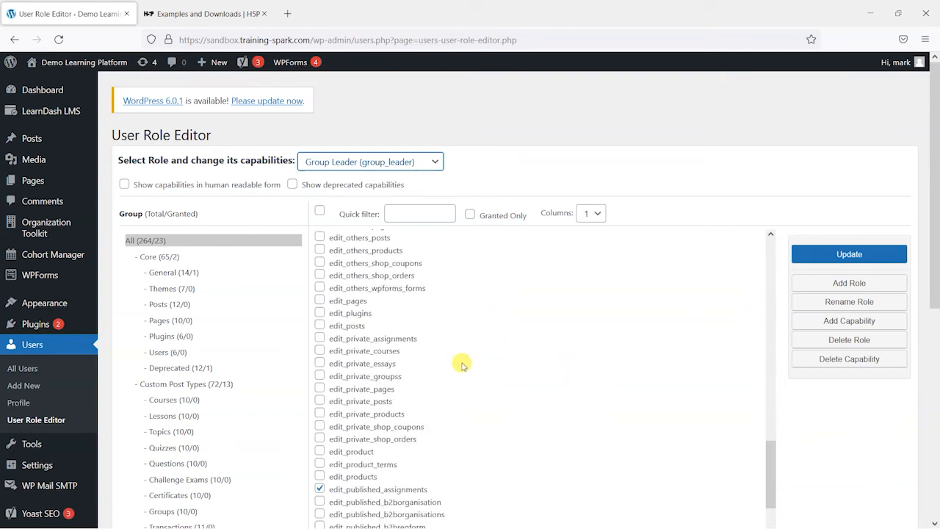
pyautogui.scroll(3)
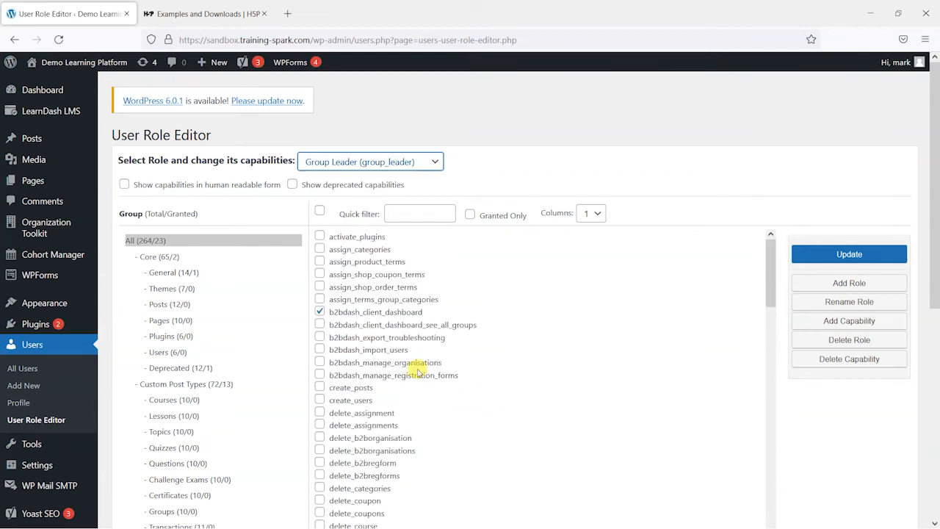
pyautogui.scroll(-3)
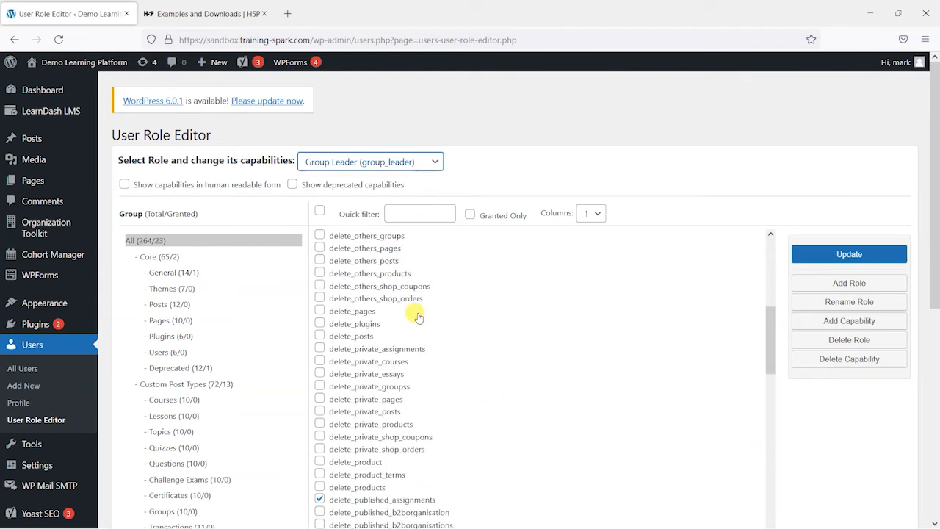
pyautogui.scroll(-3)
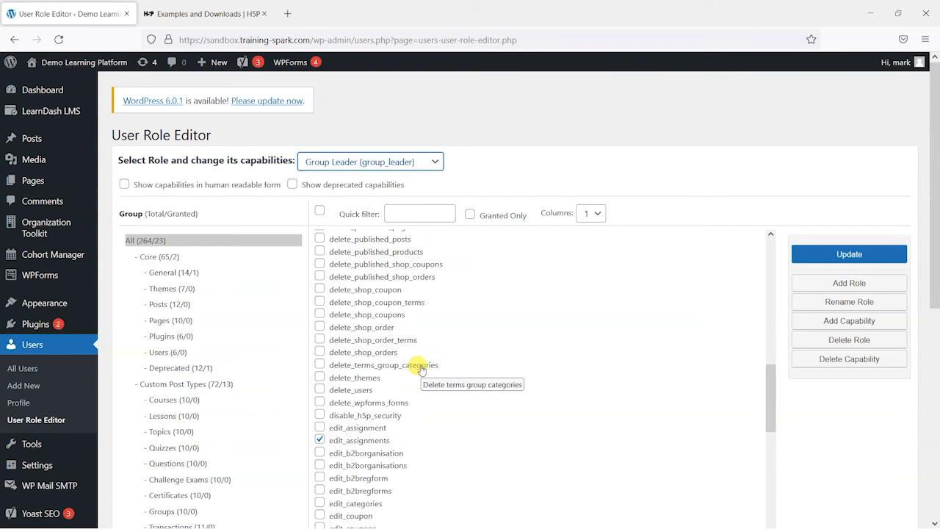
pyautogui.scroll(-3)
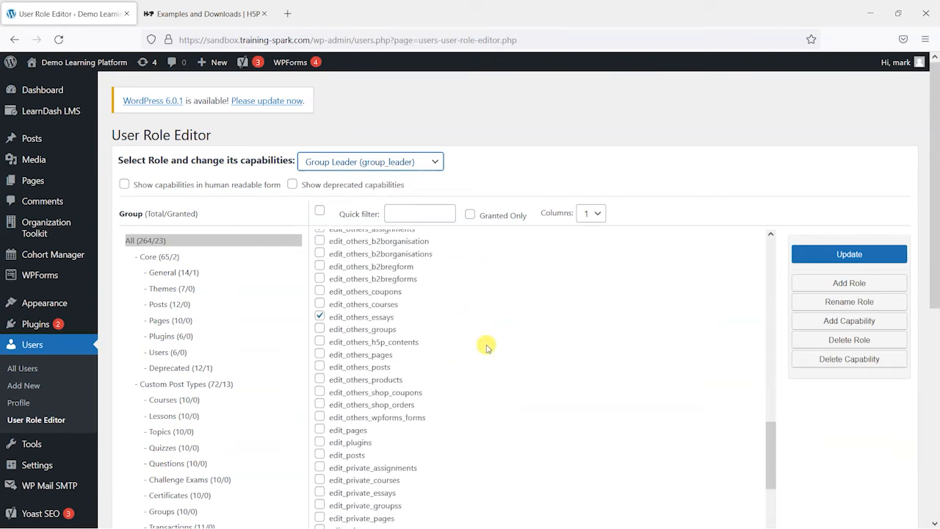
pyautogui.scroll(-3)
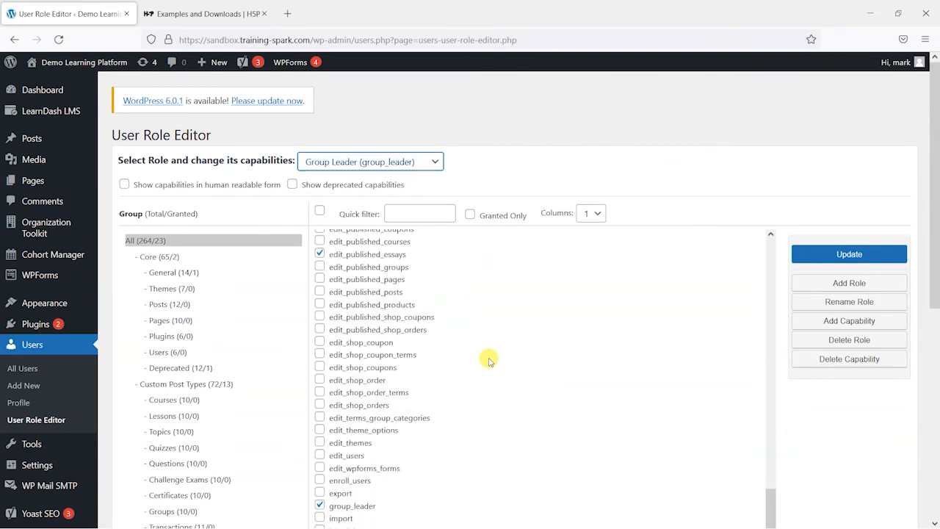
pyautogui.scroll(-3)
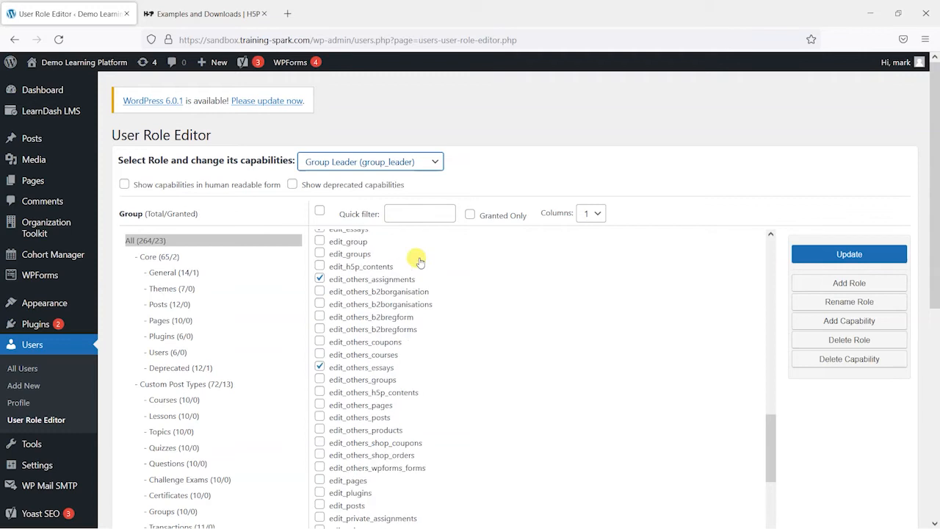
# Filter by 'h5p' and grant edit_h5p_contents, edit_others_h5p_contents, manage_h5p_libraries and install_recommended_h5p_libraries
pyautogui.write('h')
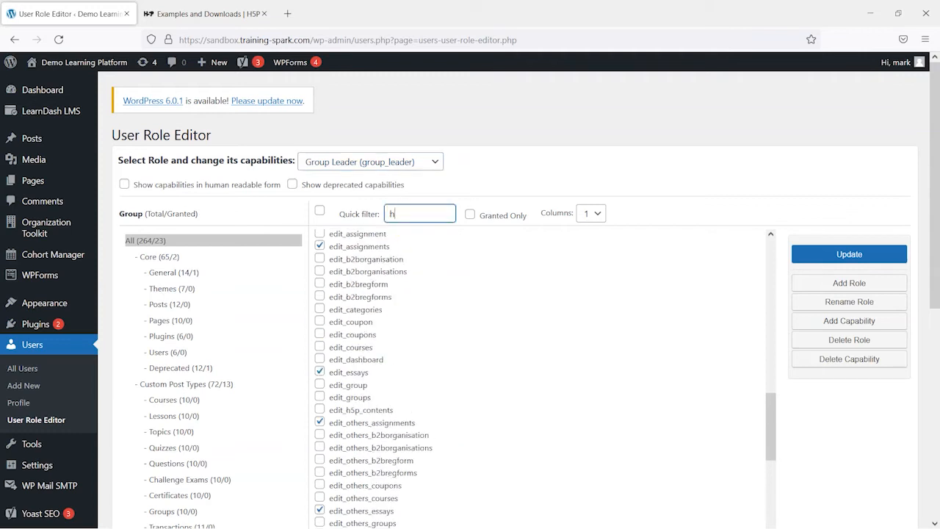
pyautogui.write('5p')
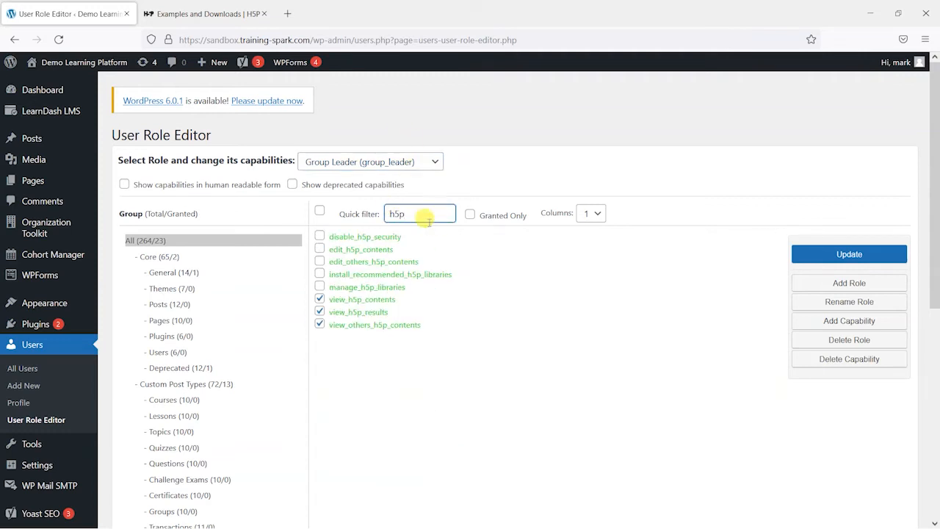
pyautogui.moveTo(389, 214)
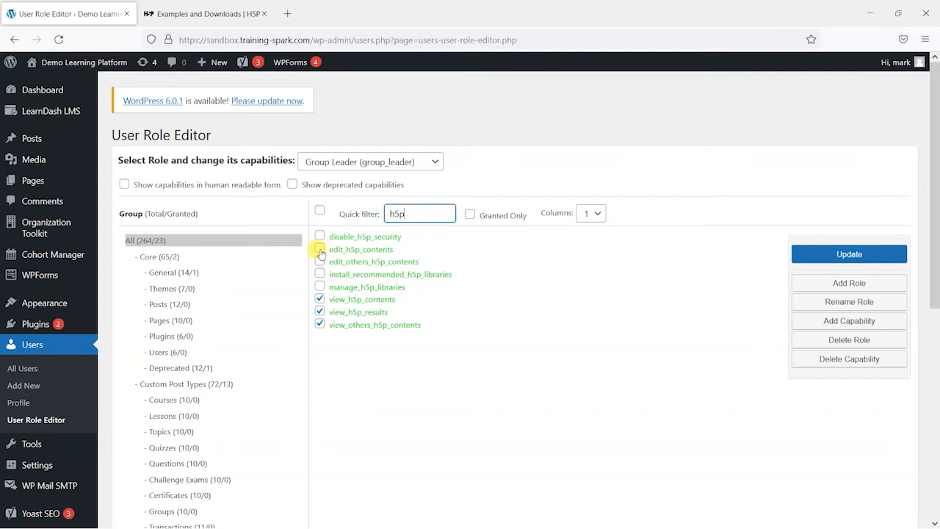
pyautogui.click(320, 250)
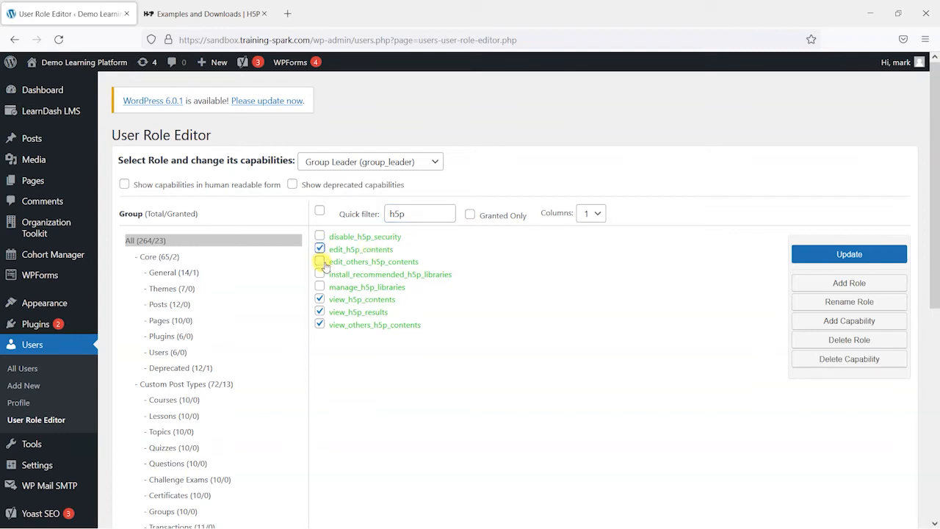
pyautogui.click(320, 261)
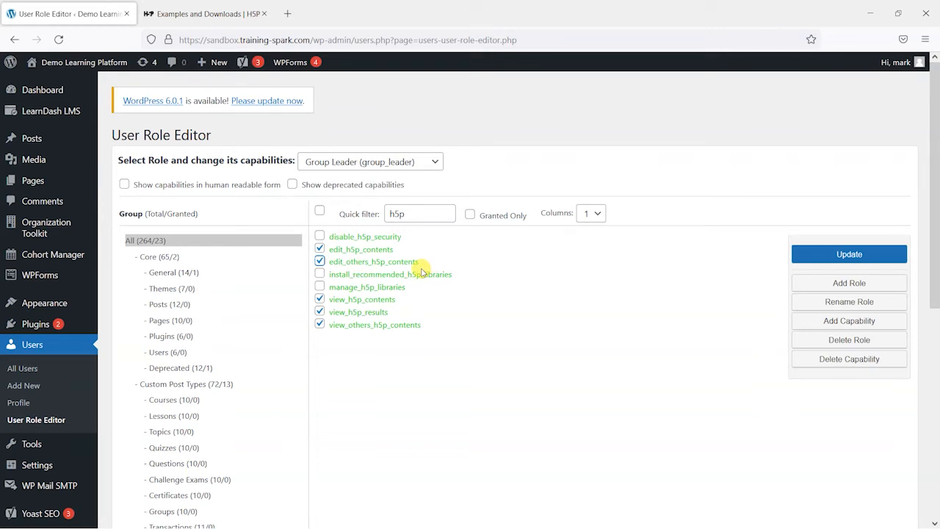
pyautogui.moveTo(429, 279)
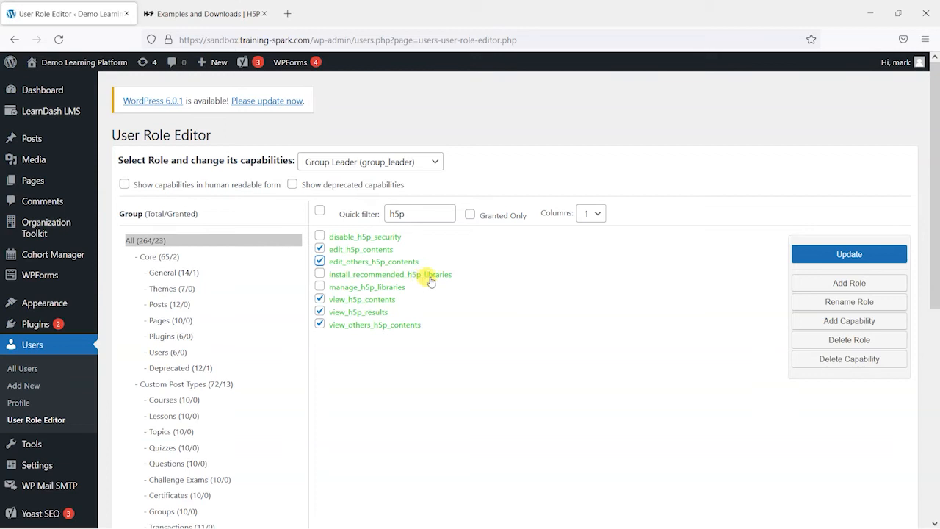
pyautogui.moveTo(387, 273)
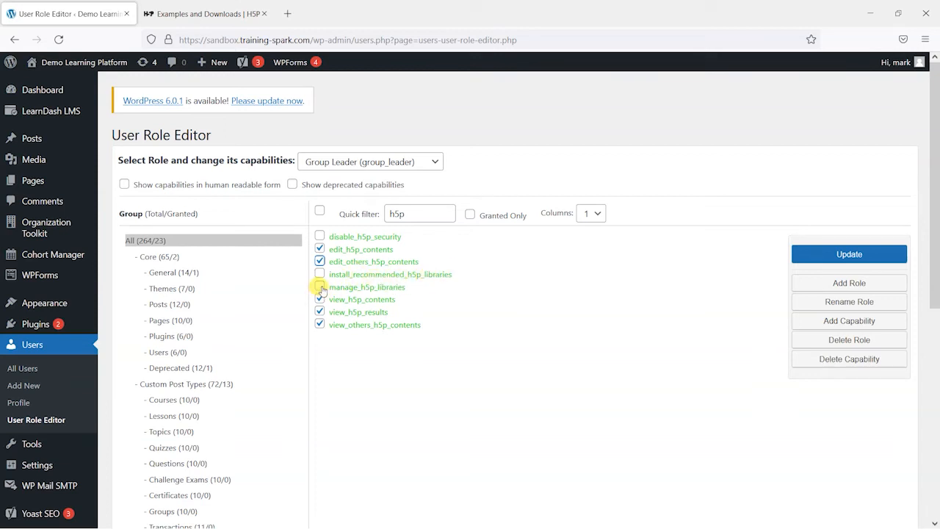
pyautogui.click(320, 286)
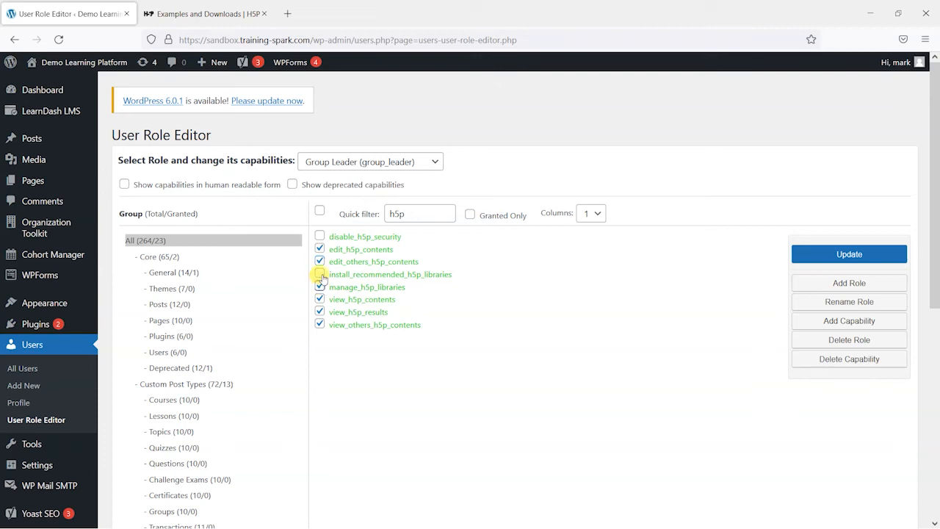
pyautogui.click(320, 274)
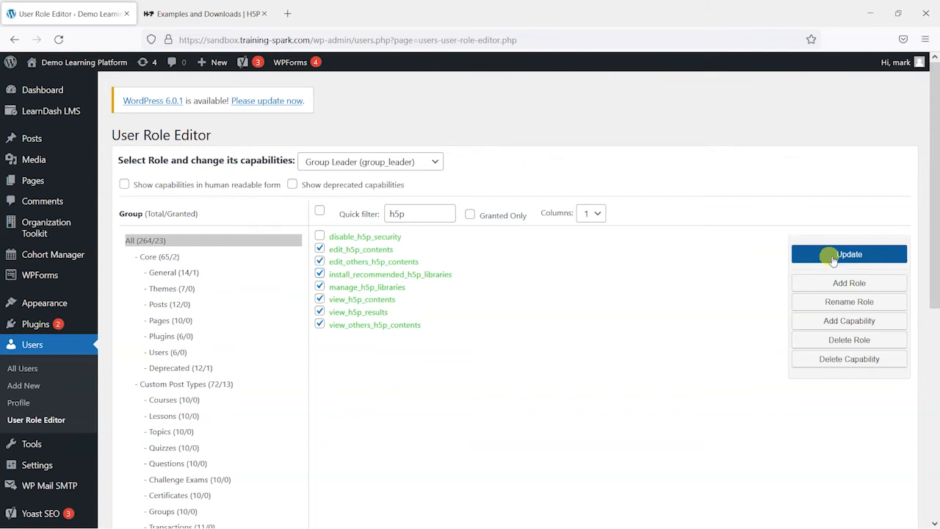
# Update the Group Leader role to save its new H5P capabilities
pyautogui.click(849, 254)
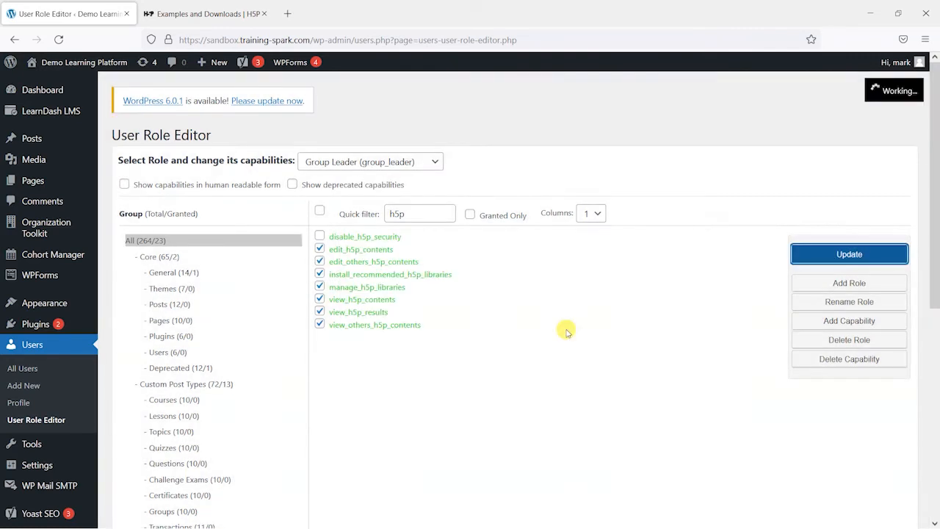
pyautogui.click(848, 252)
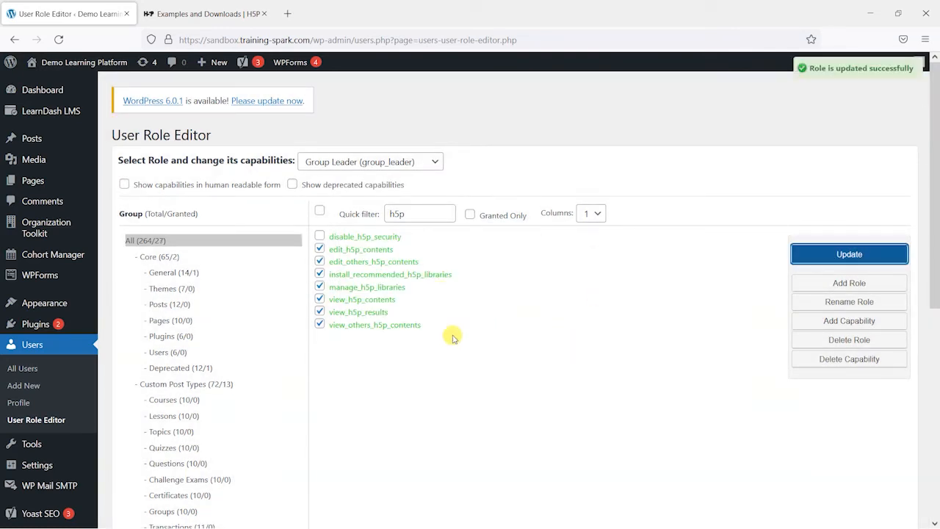
pyautogui.moveTo(536, 370)
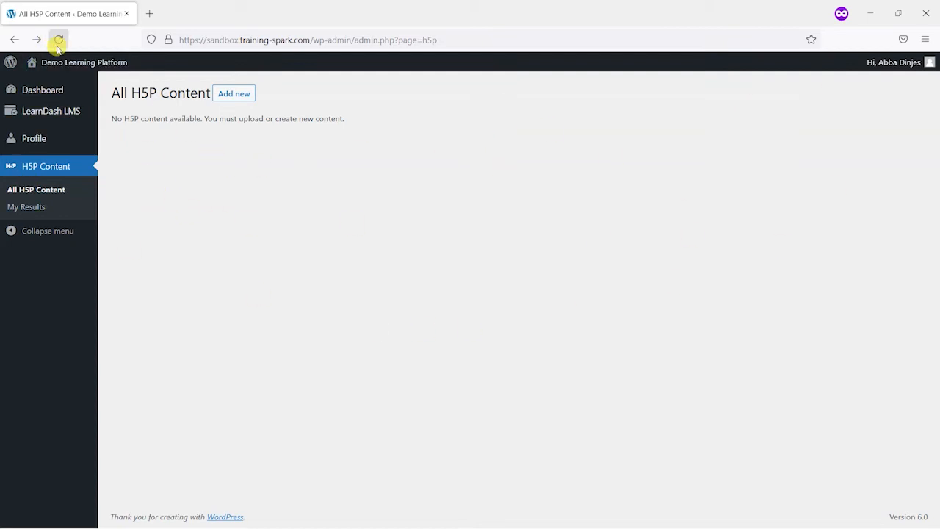
# Reload the All H5P Content page so the new H5P permissions take effect
pyautogui.click(59, 40)
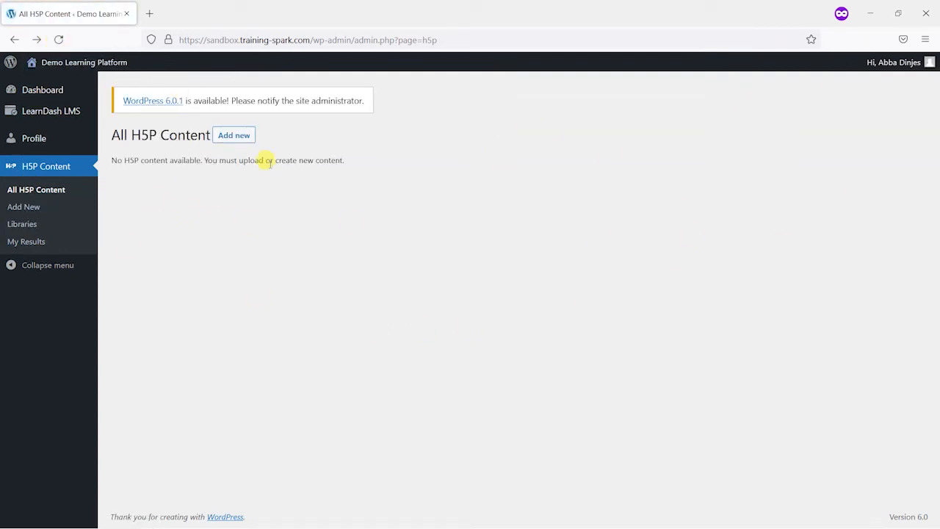
pyautogui.moveTo(35, 190)
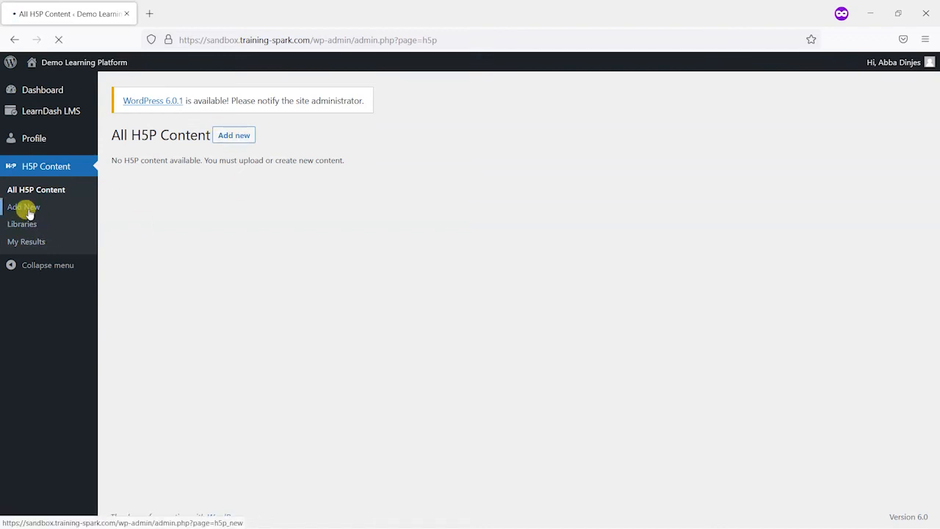
# Add a new H5P item and choose Fill in the Blanks as its content type
pyautogui.click(23, 206)
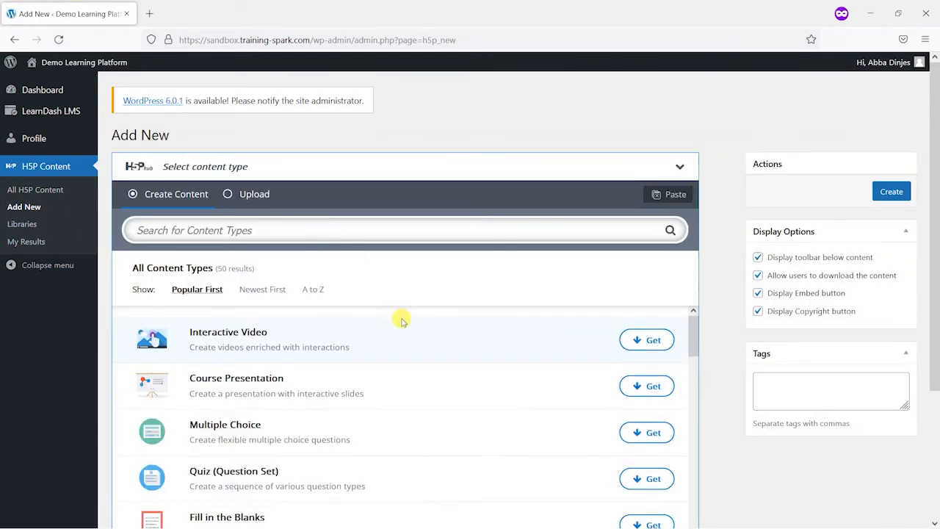
pyautogui.scroll(-3)
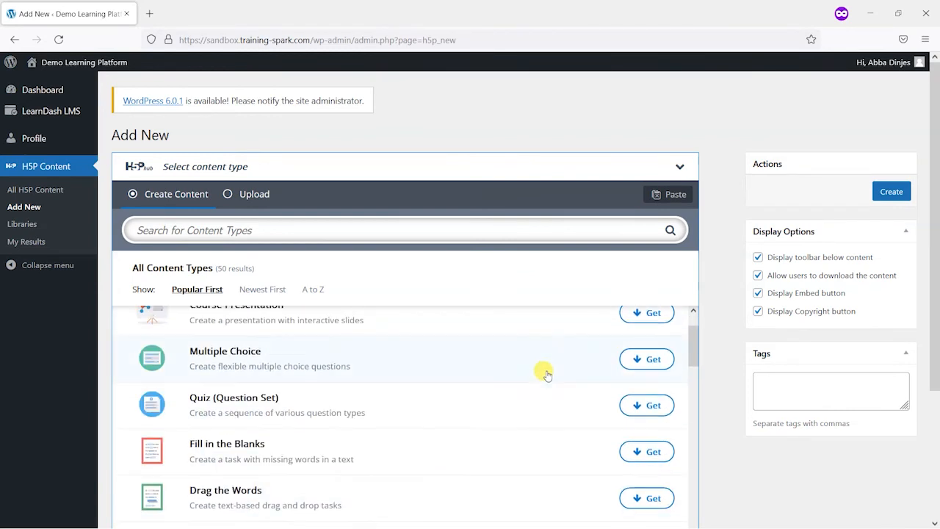
pyautogui.scroll(3)
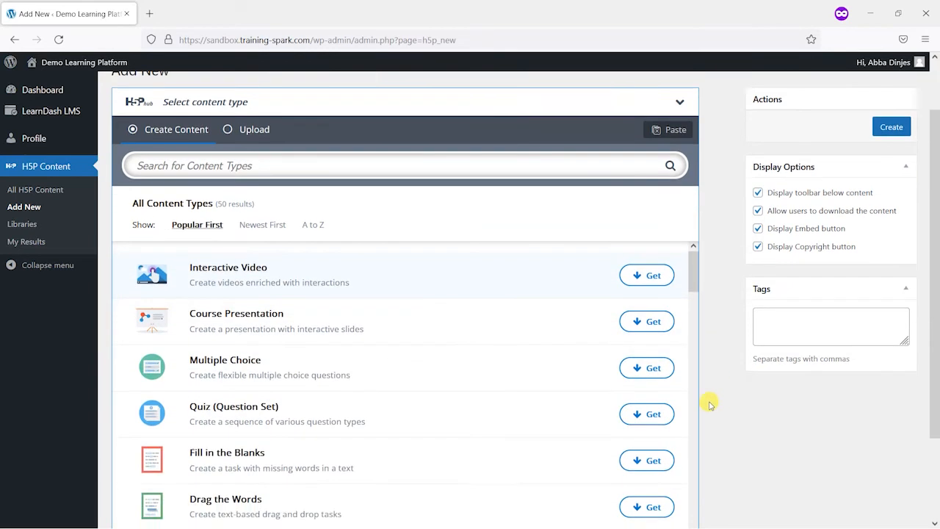
pyautogui.scroll(-3)
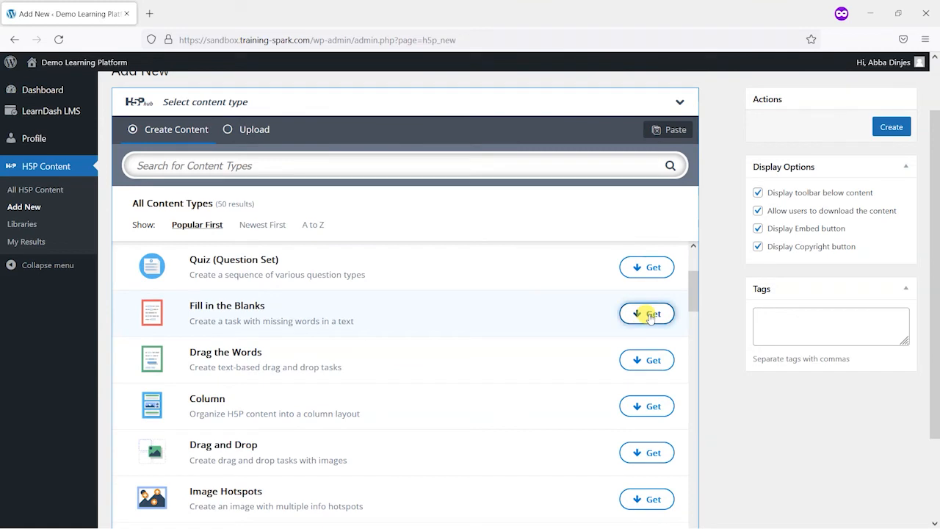
pyautogui.click(646, 314)
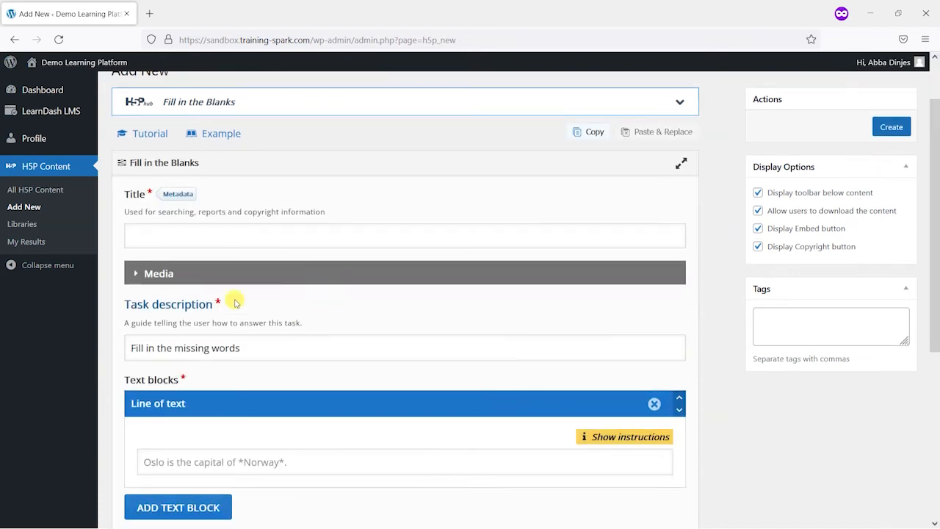
# Show the instructions for writing blanks and look over the editor
pyautogui.click(622, 436)
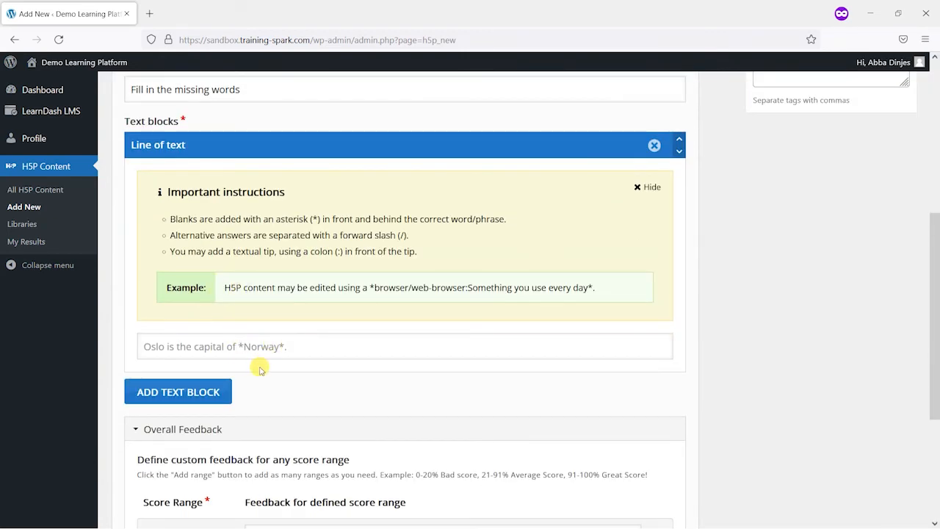
pyautogui.scroll(3)
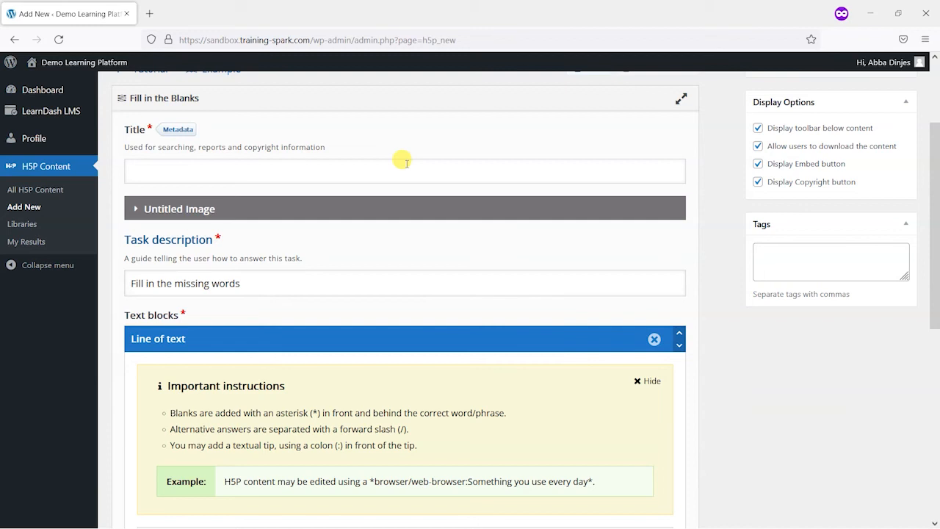
pyautogui.scroll(3)
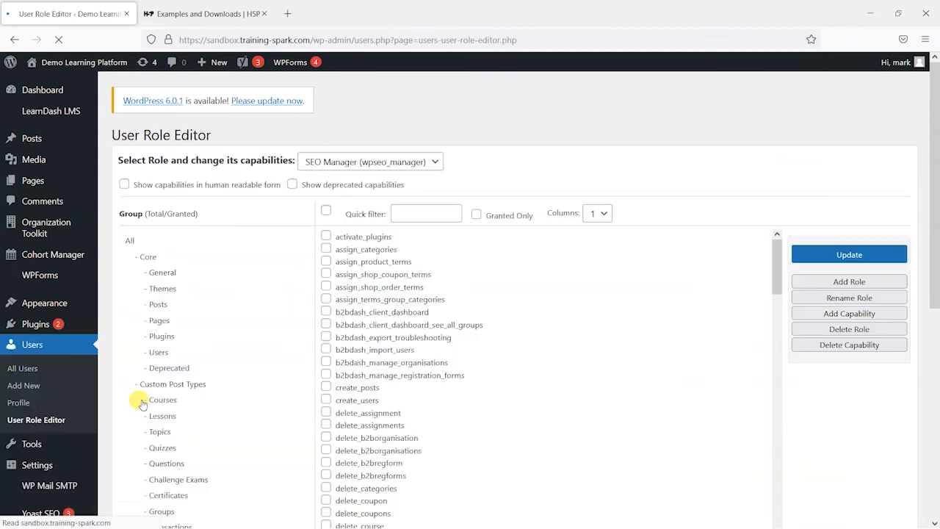
# Select the Group Leader role and grant it the edit_essays capability while reviewing its permissions
pyautogui.click(370, 162)
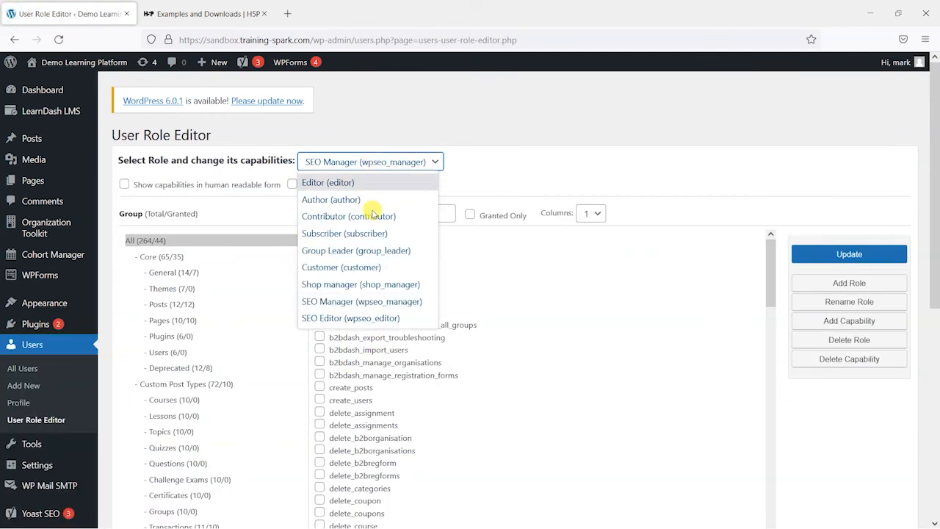
pyautogui.click(355, 250)
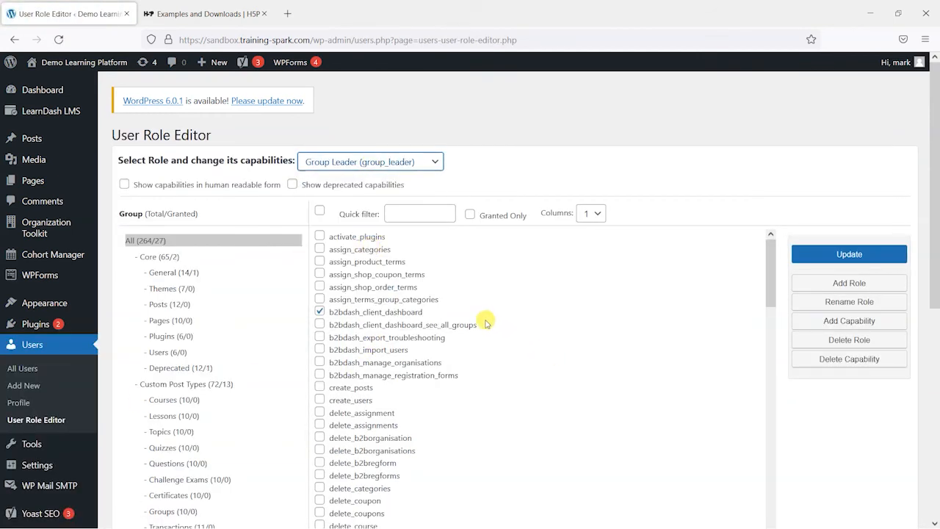
pyautogui.scroll(-3)
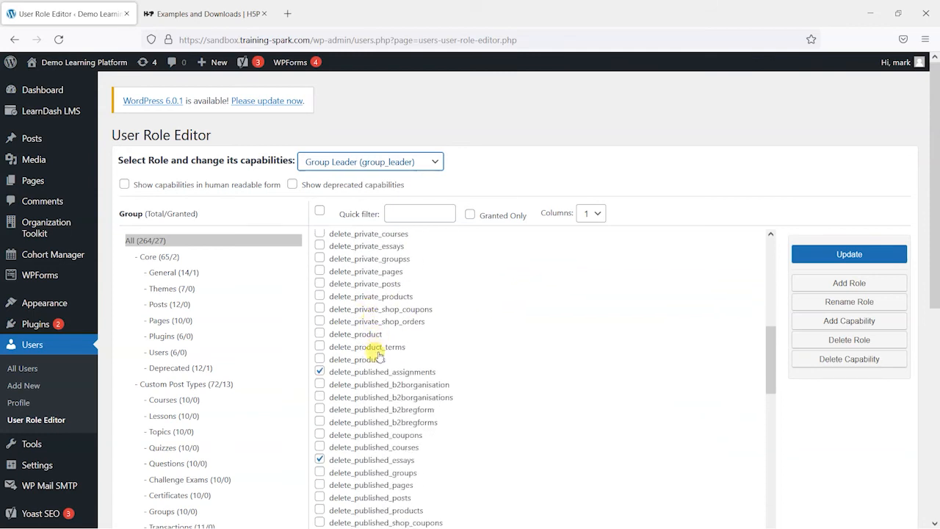
pyautogui.scroll(-3)
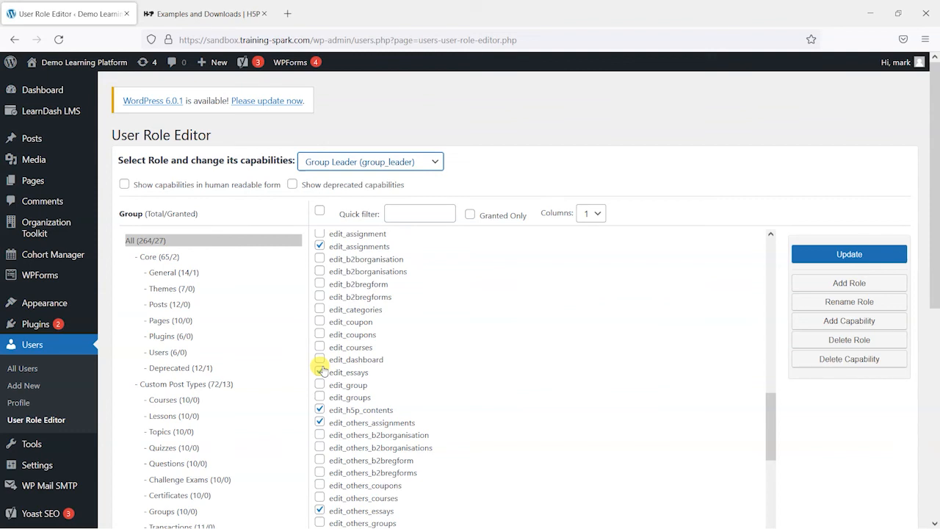
pyautogui.click(318, 373)
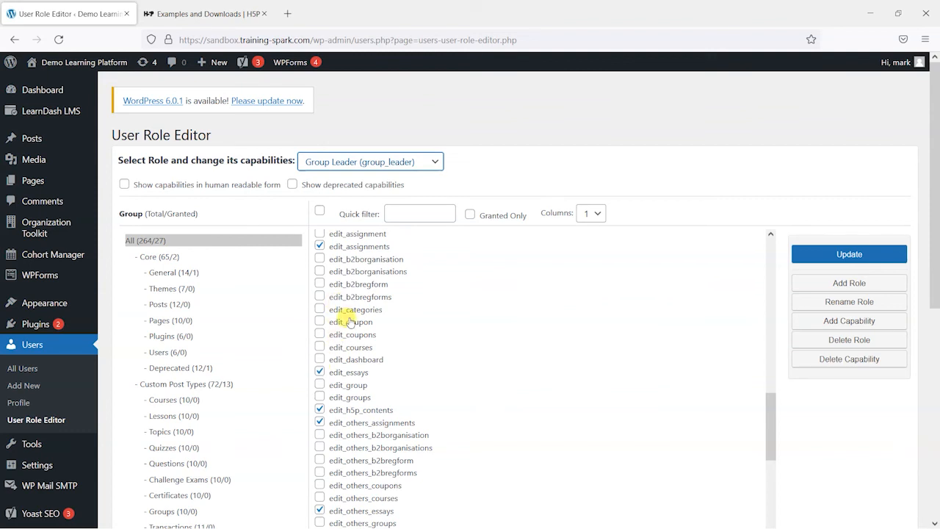
pyautogui.moveTo(349, 333)
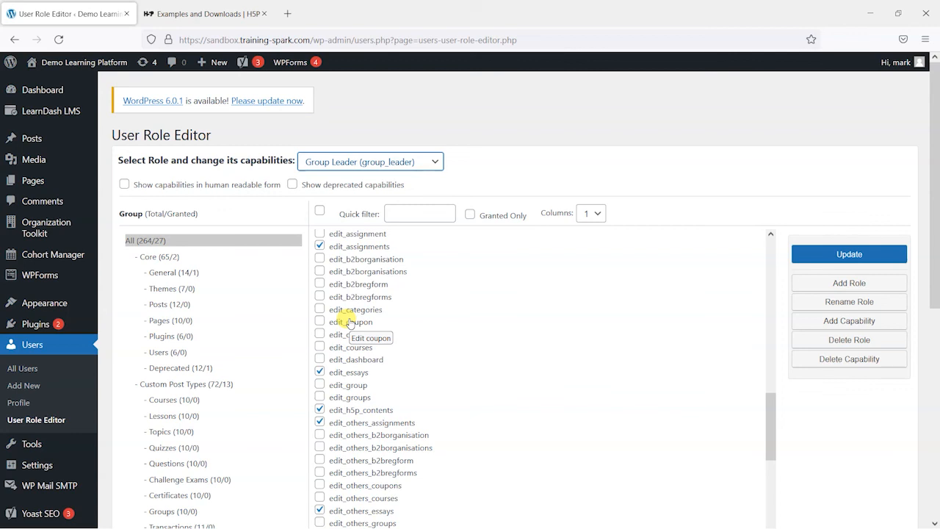
pyautogui.moveTo(487, 136)
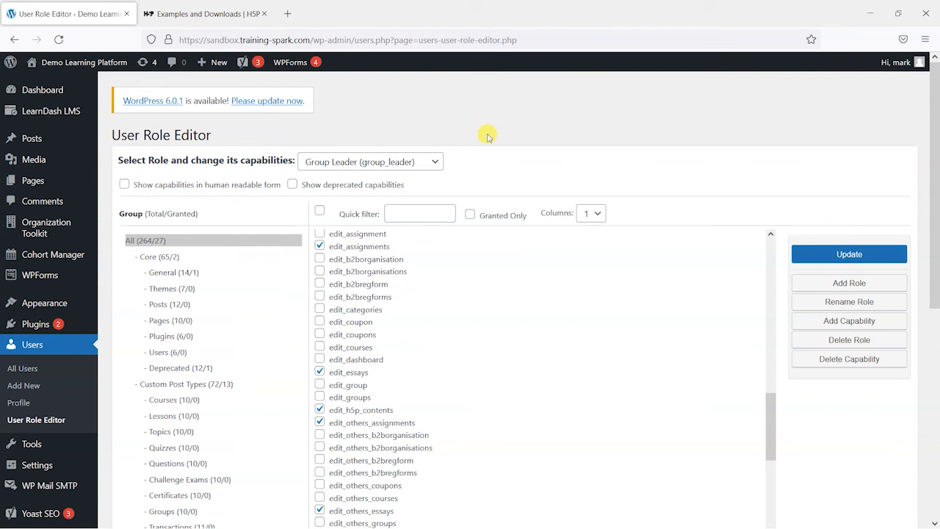
pyautogui.scroll(-3)
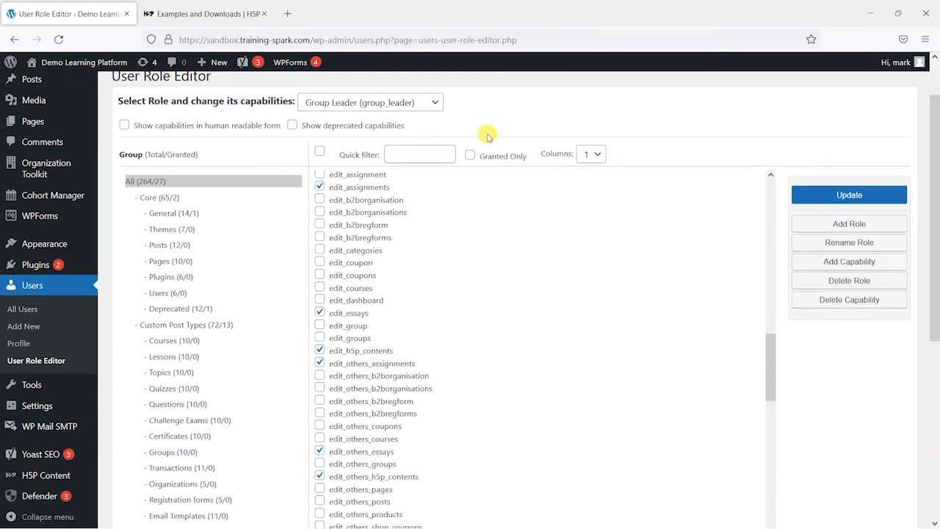